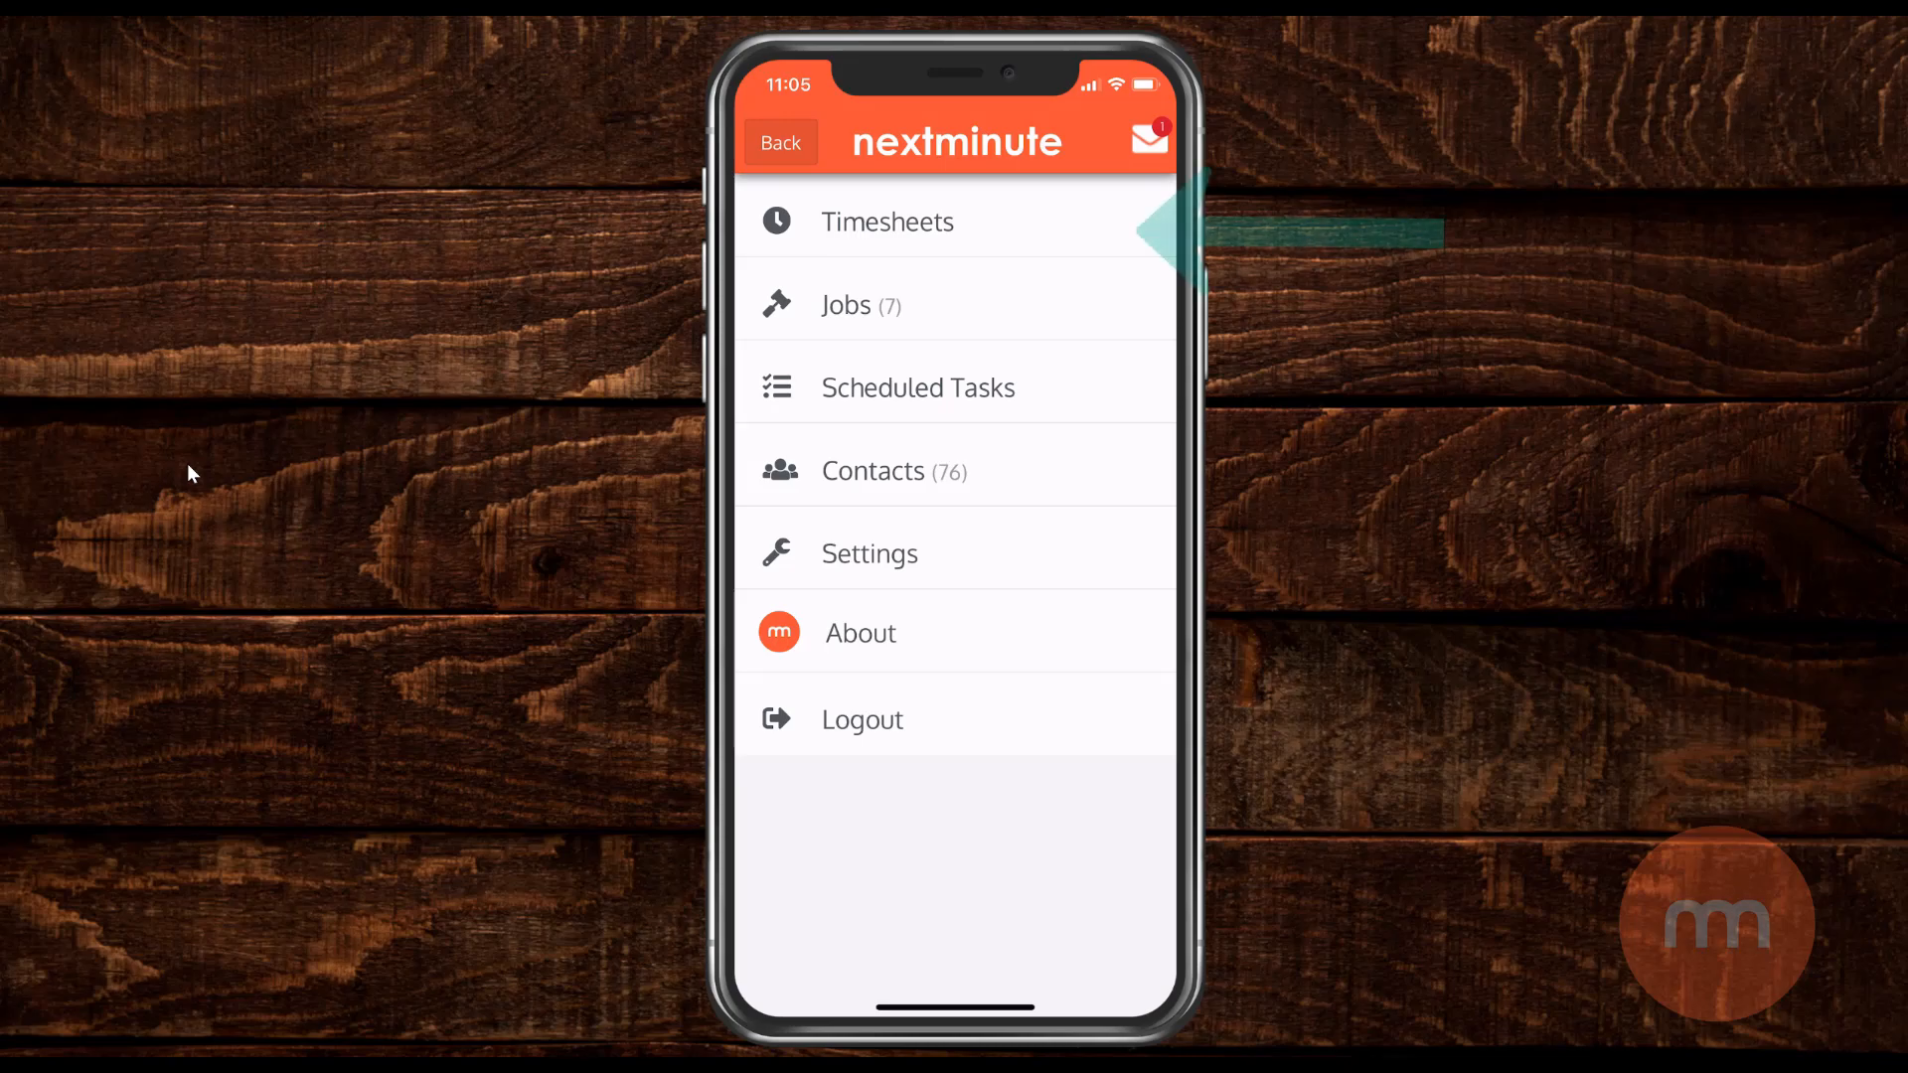
# Begin a new timesheet entry and review the Select Billable Type options.
pyautogui.click(886, 222)
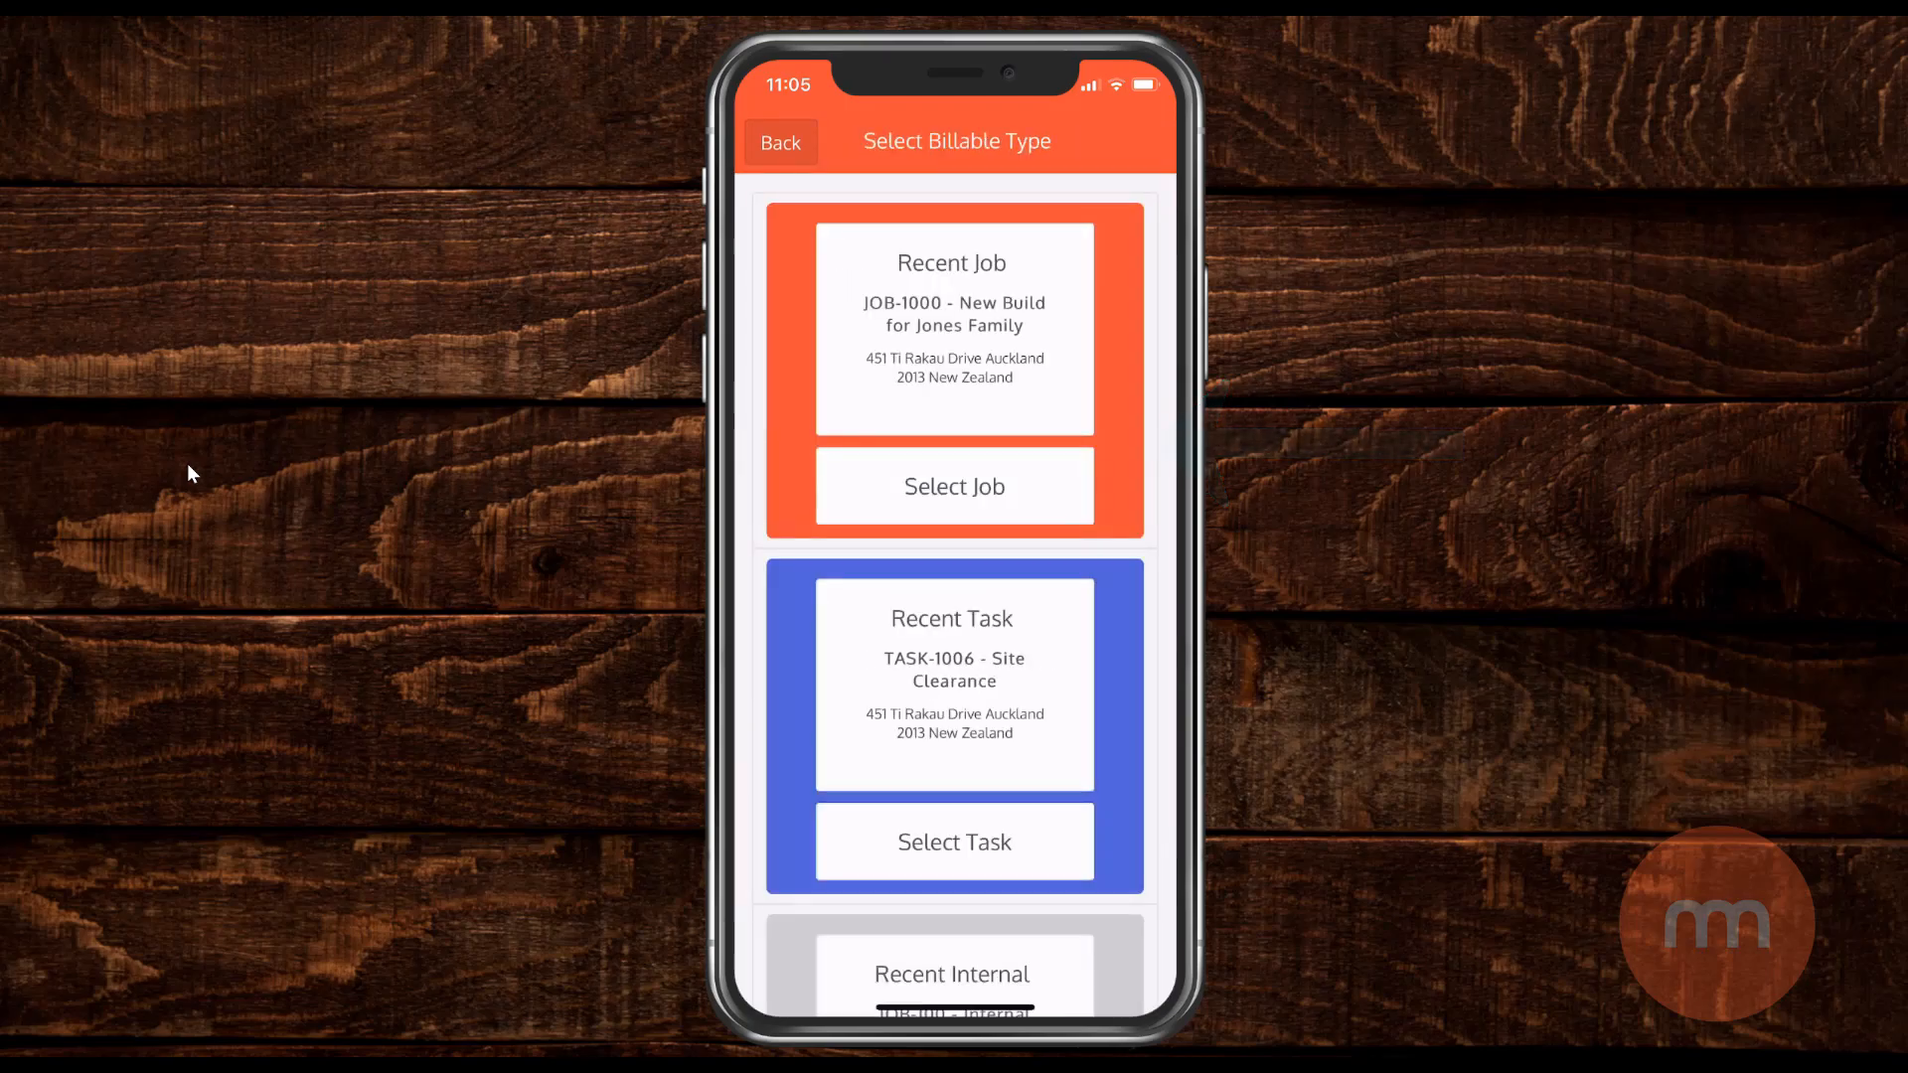
pyautogui.scroll(-3)
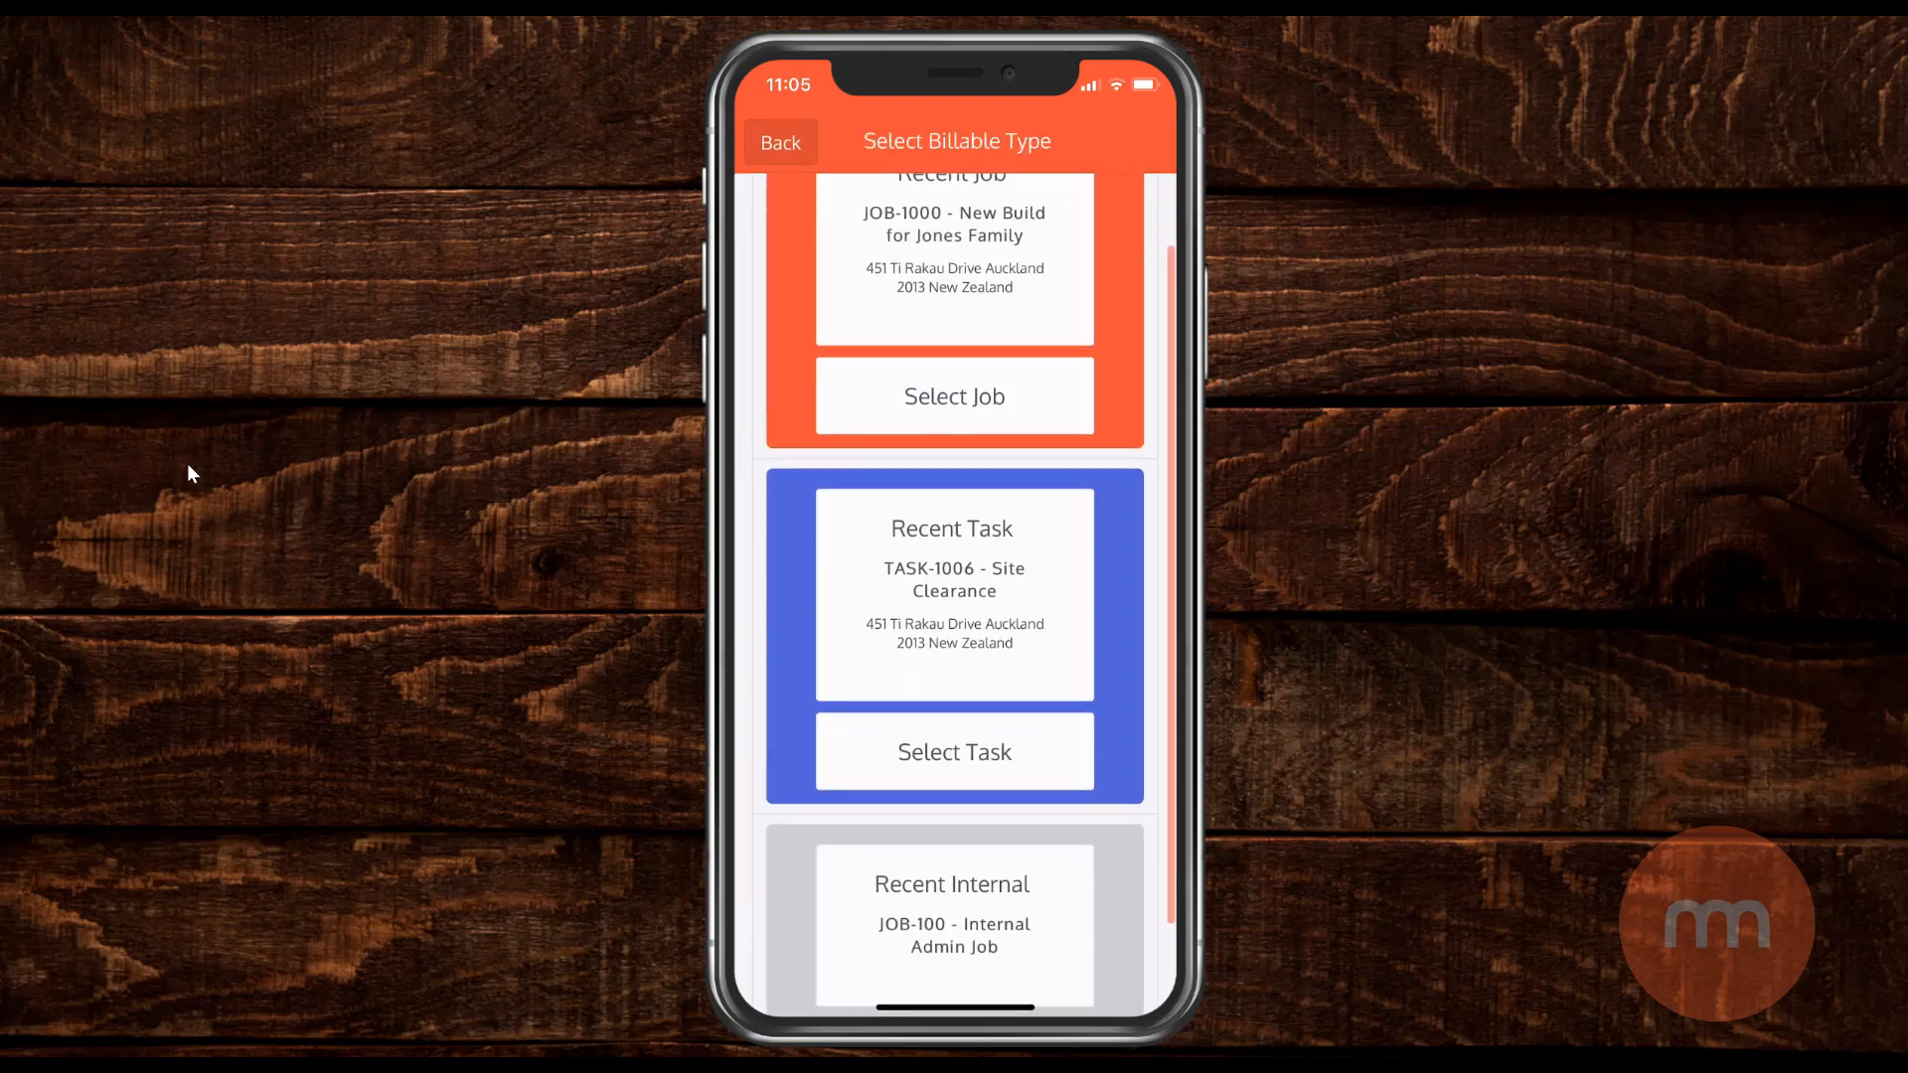
pyautogui.scroll(-3)
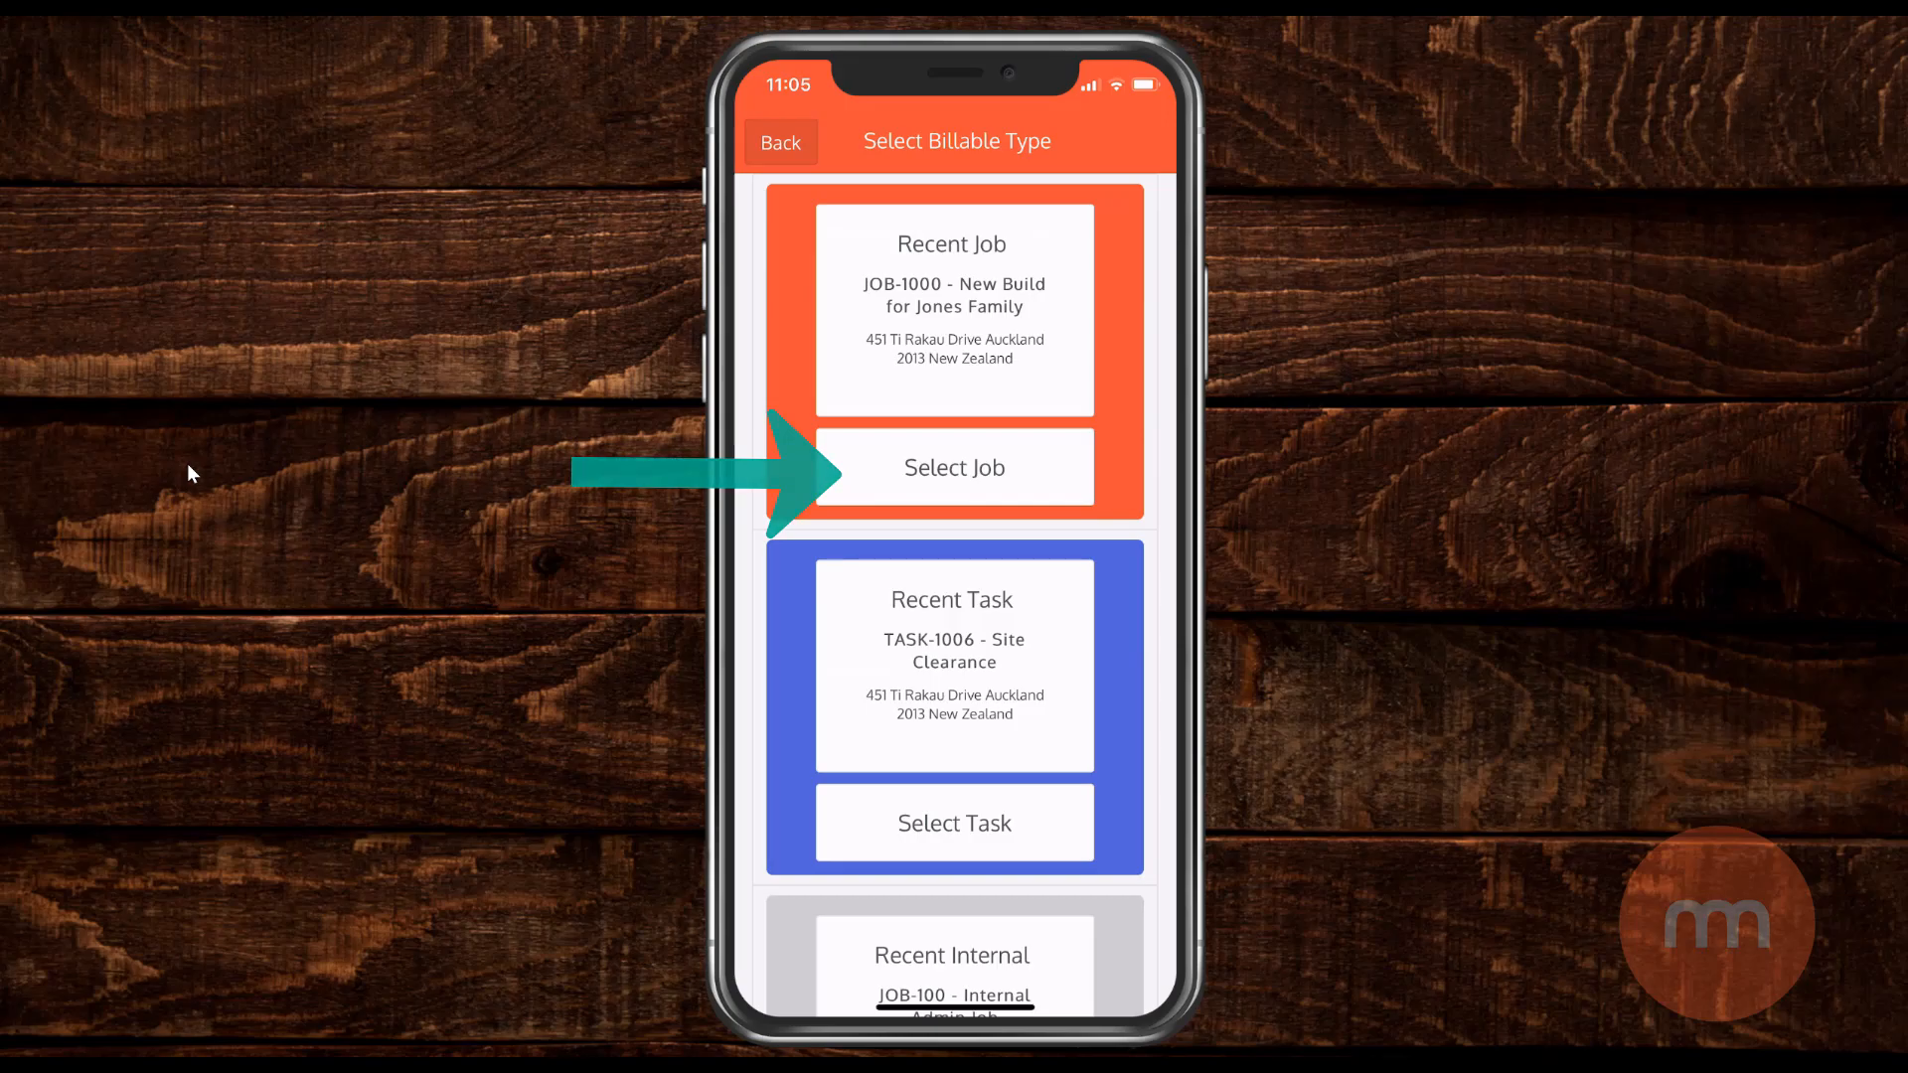
# Bill the time to the recent job task TASK-1006 Site Clearance.
pyautogui.click(954, 468)
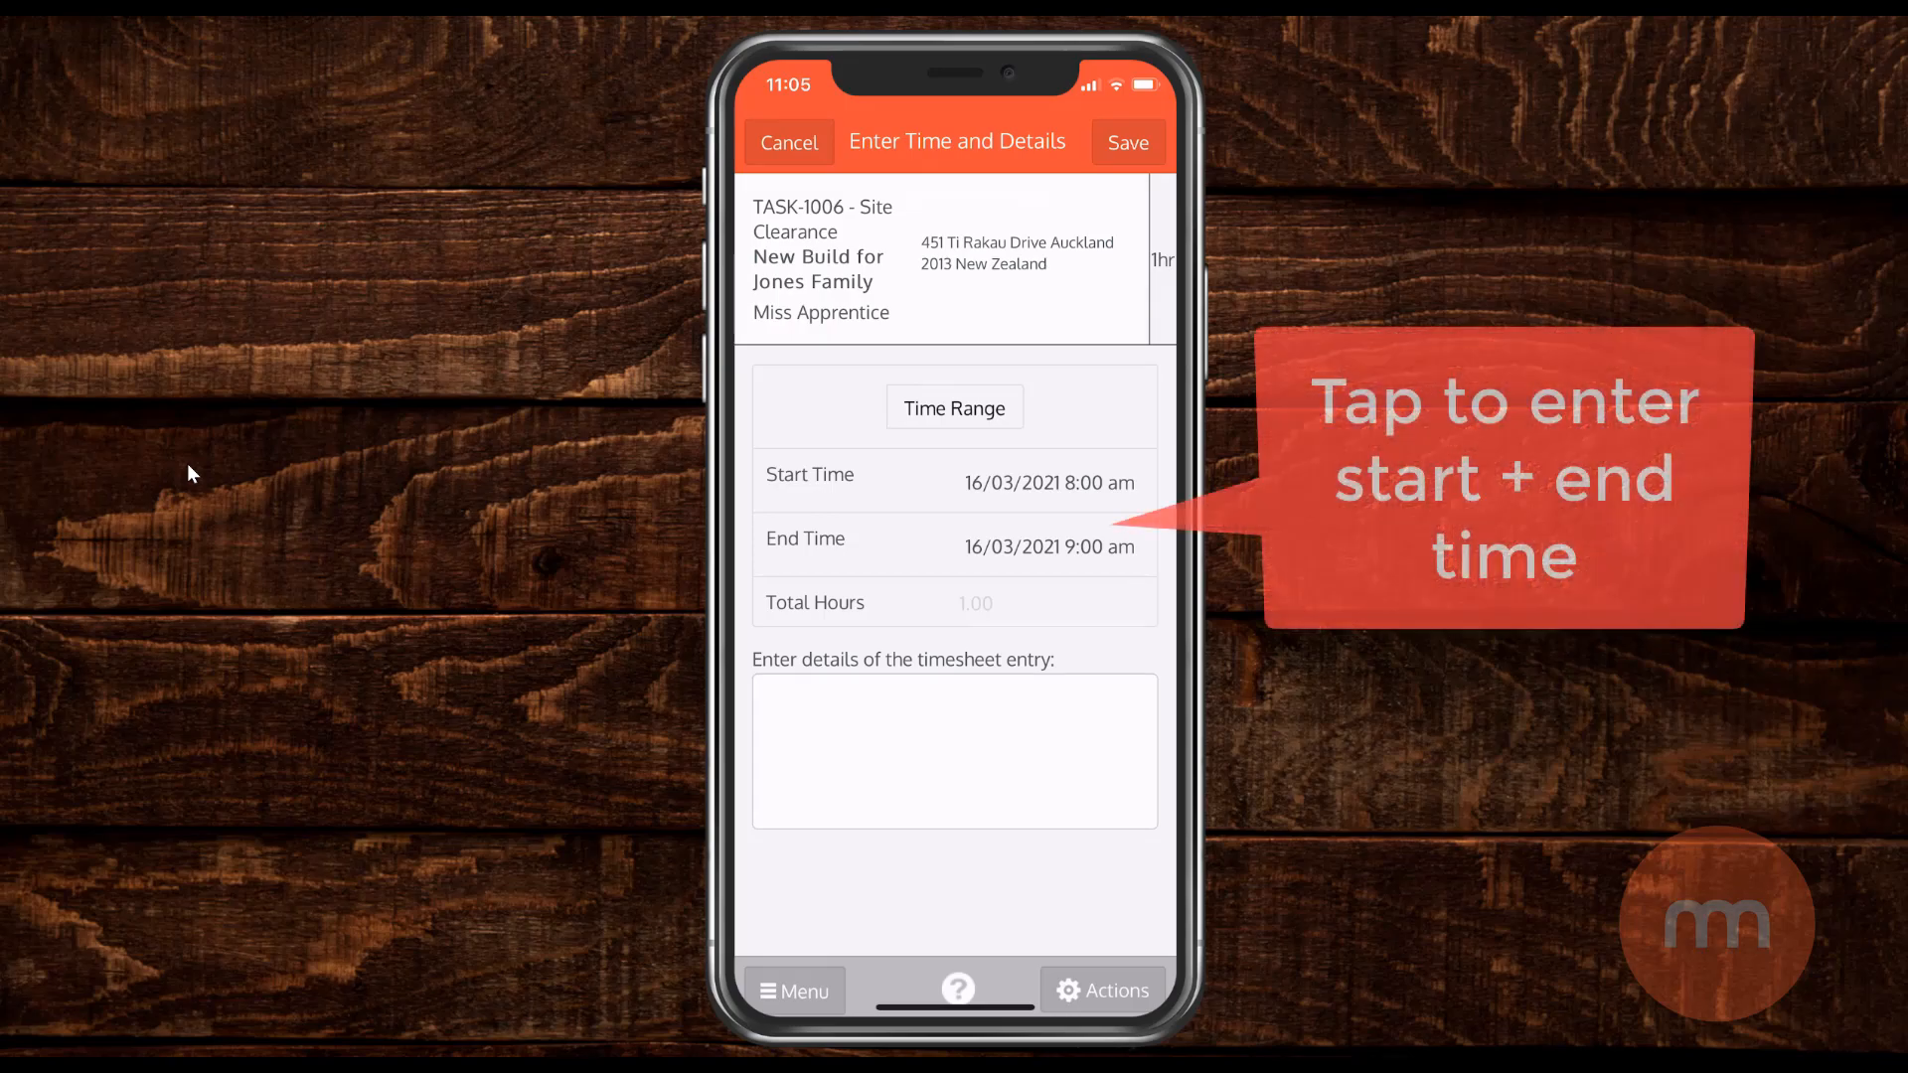
# Set the entry to run 7:00 am to 11:00 am, totalling 4 hours.
pyautogui.click(1050, 480)
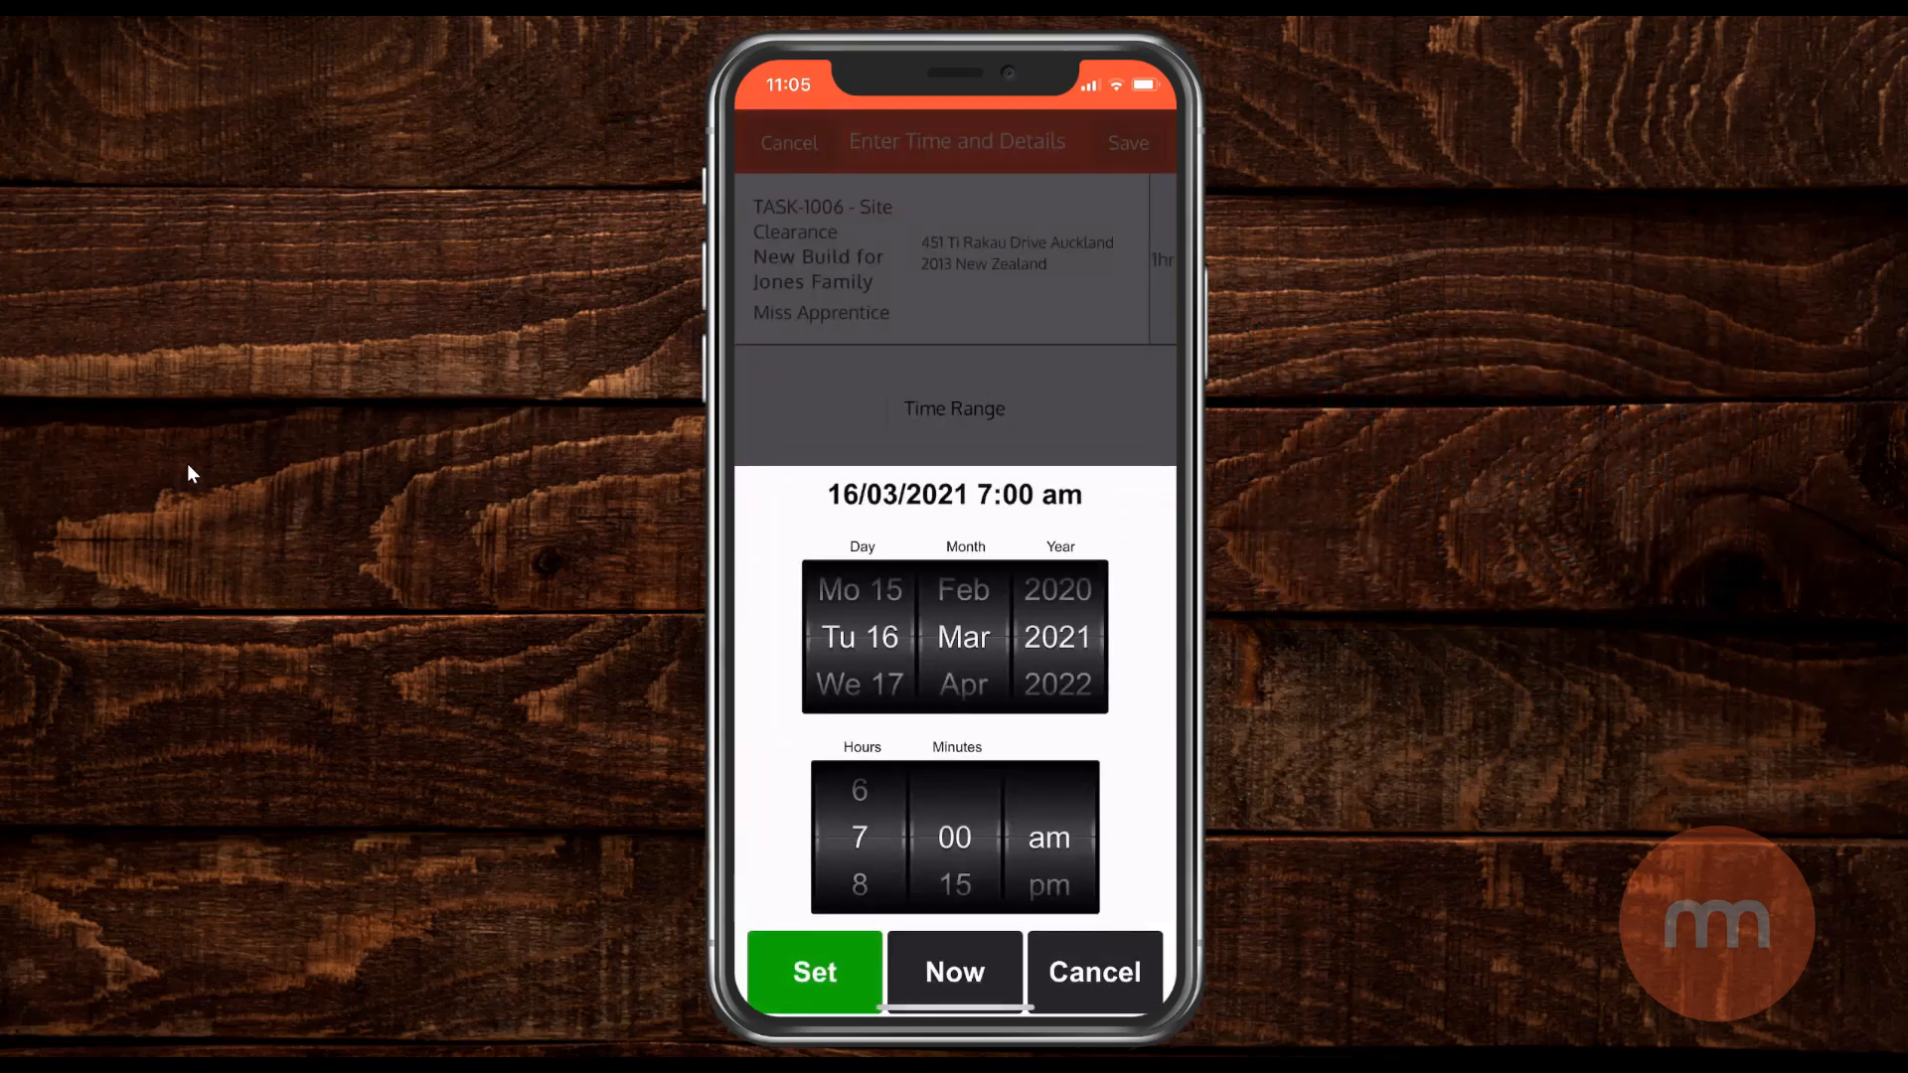
pyautogui.click(815, 972)
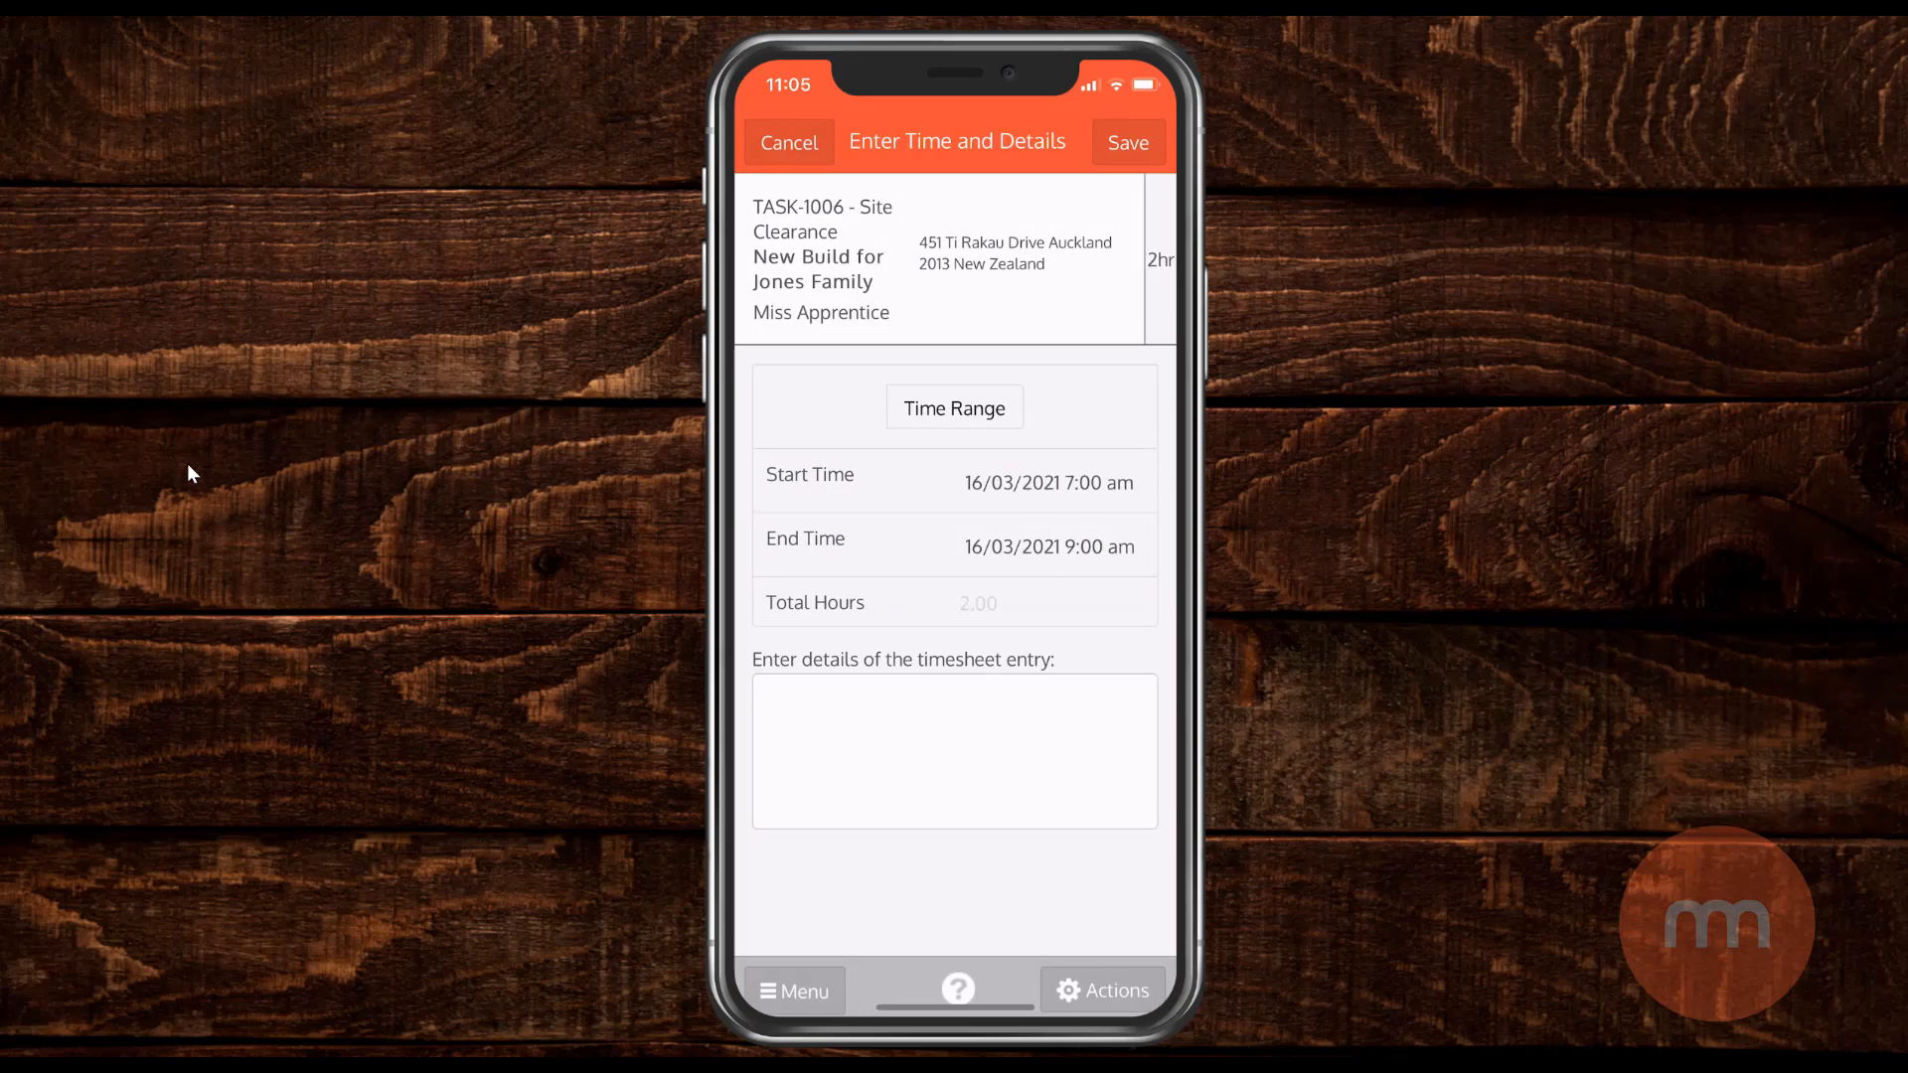
pyautogui.click(1050, 546)
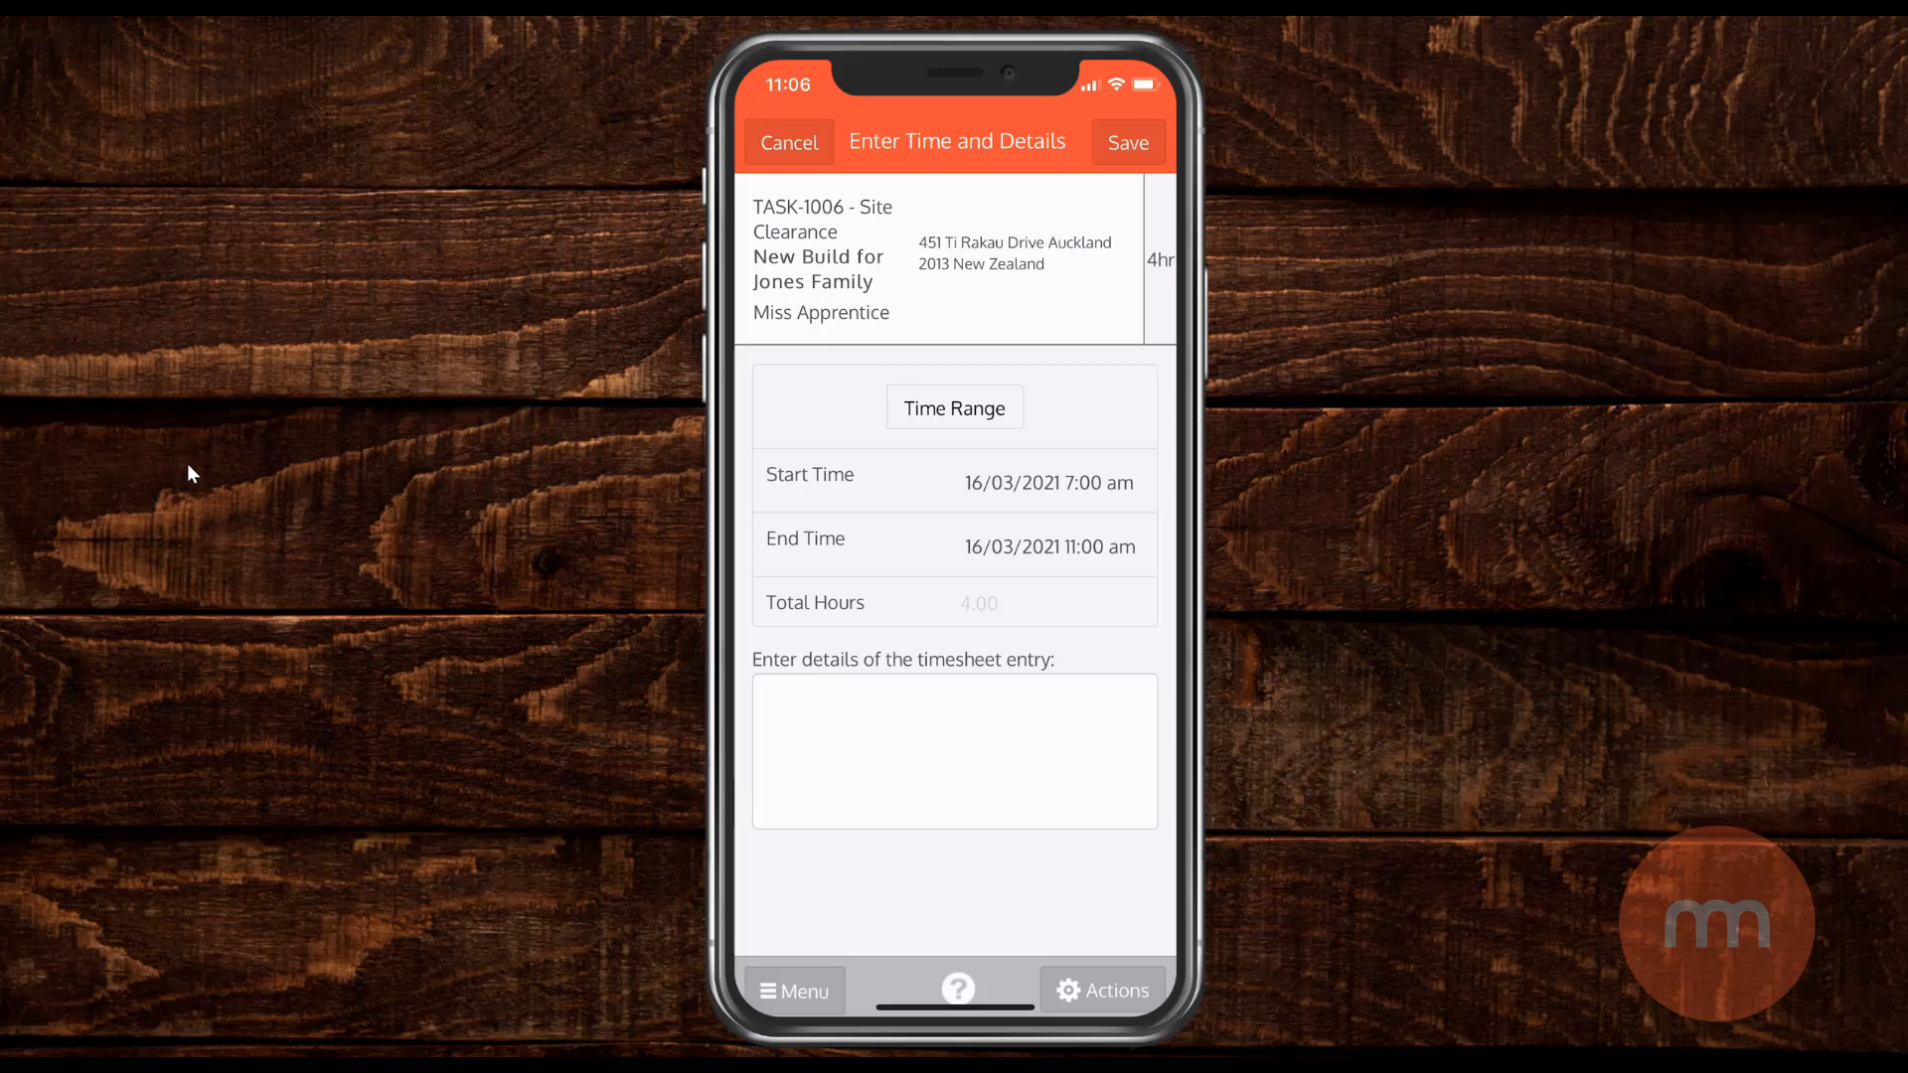
pyautogui.click(954, 751)
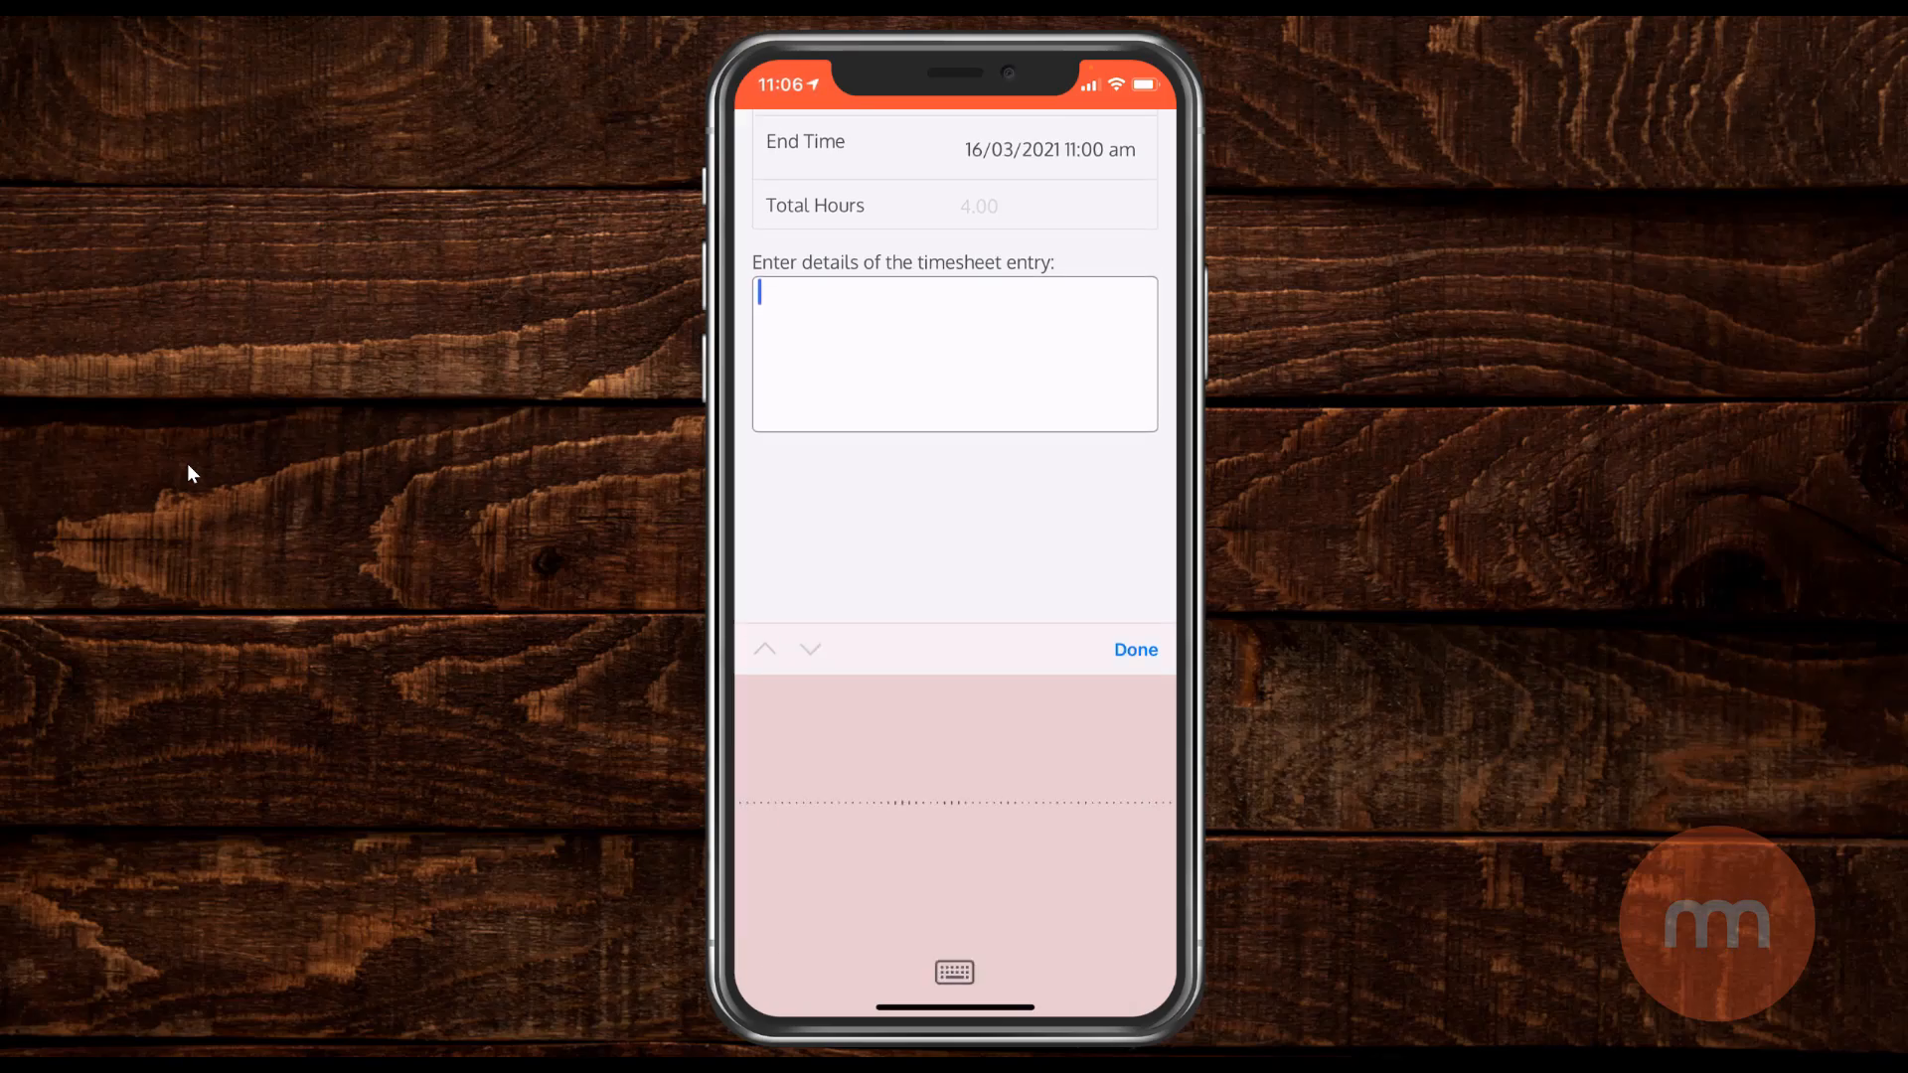
# Dictate notes that the notes field is really handy for extensive notes.
pyautogui.write('And anything that I say will automatically populated')
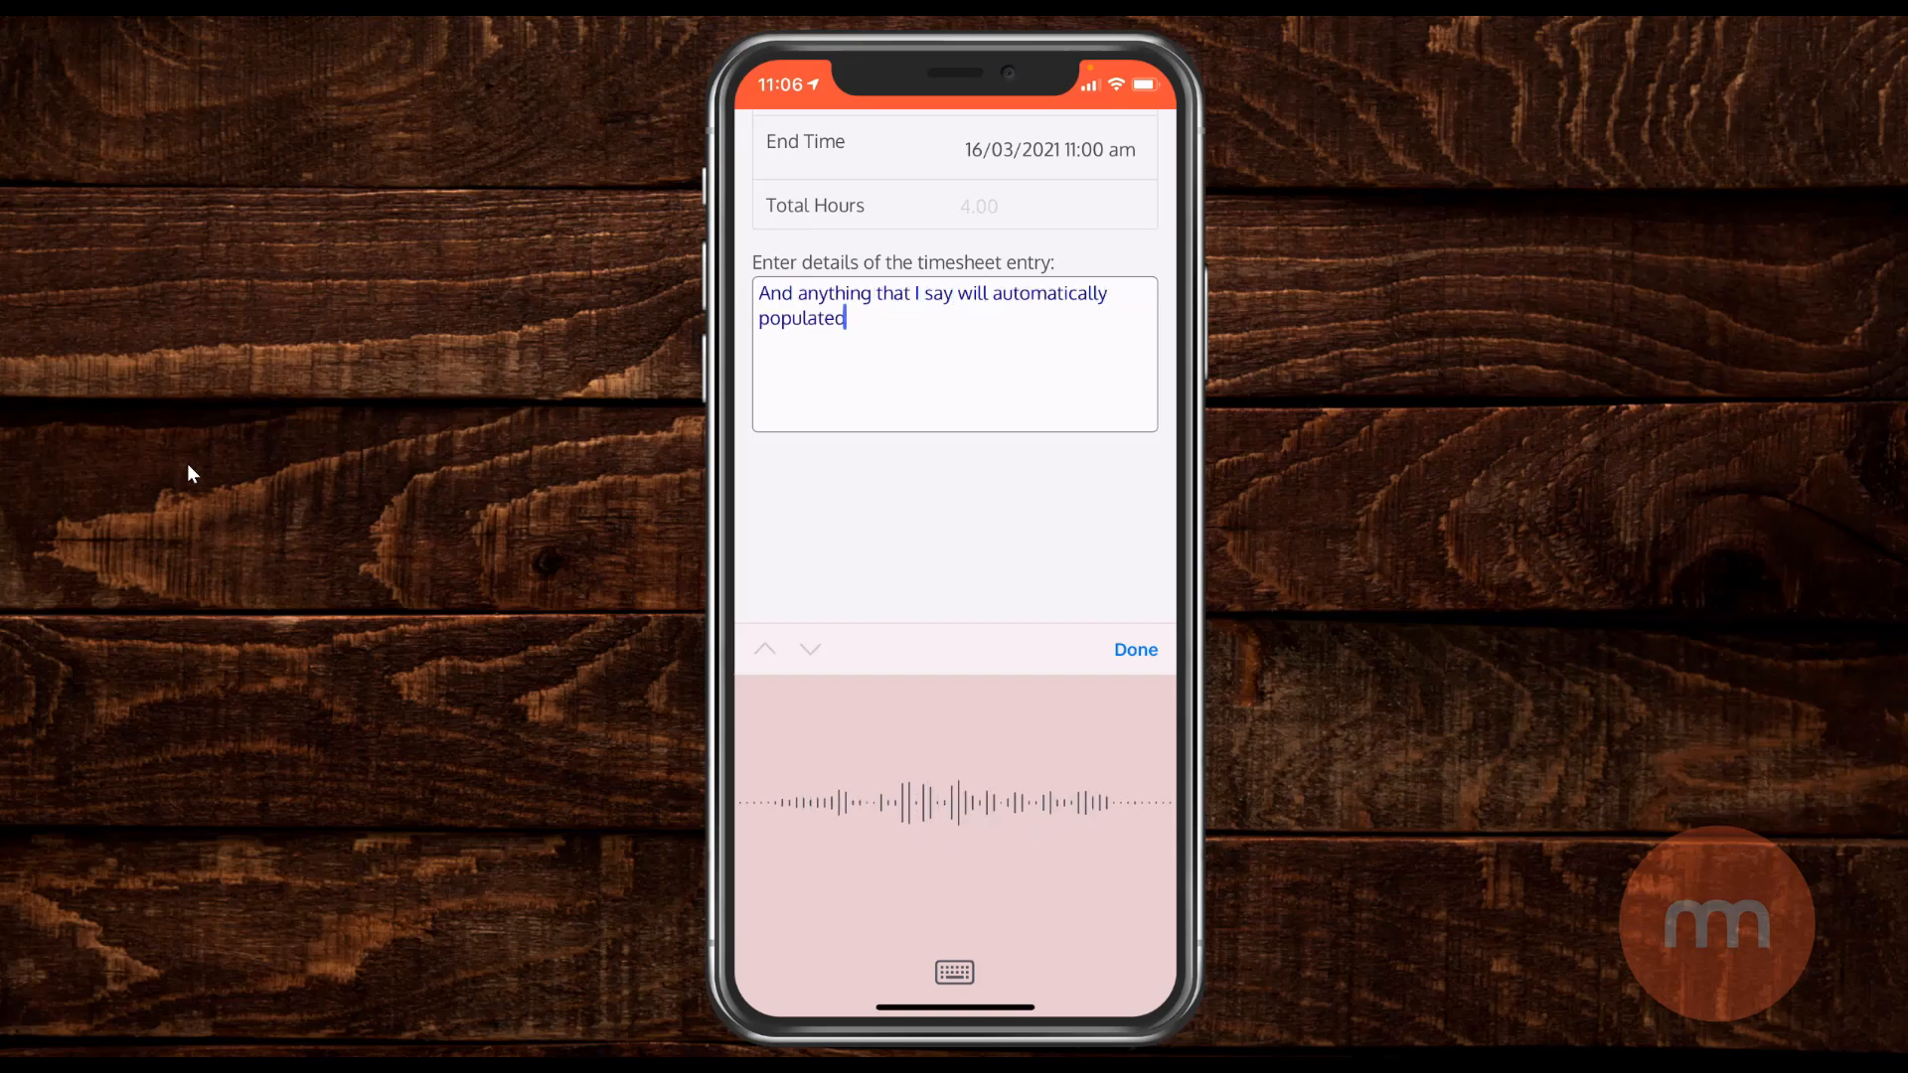
pyautogui.write('into the')
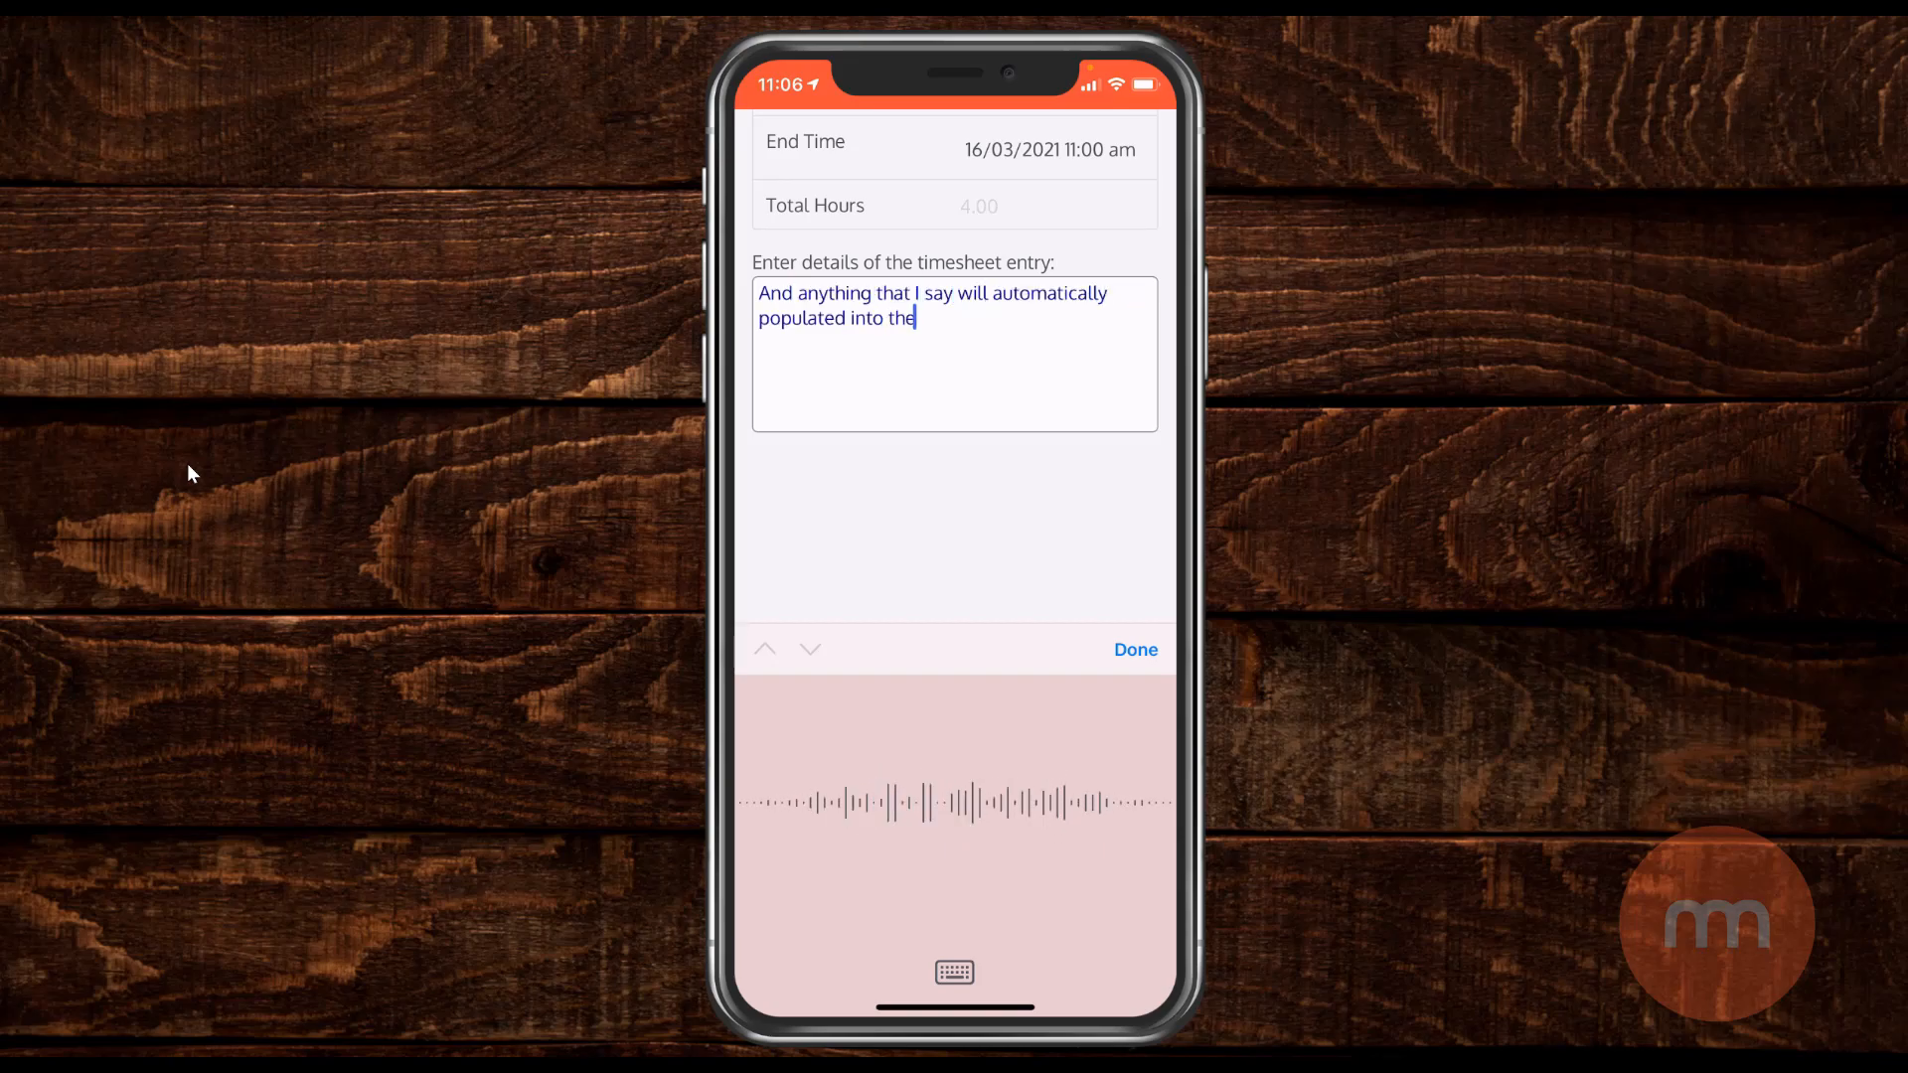
pyautogui.write('the notes field is really')
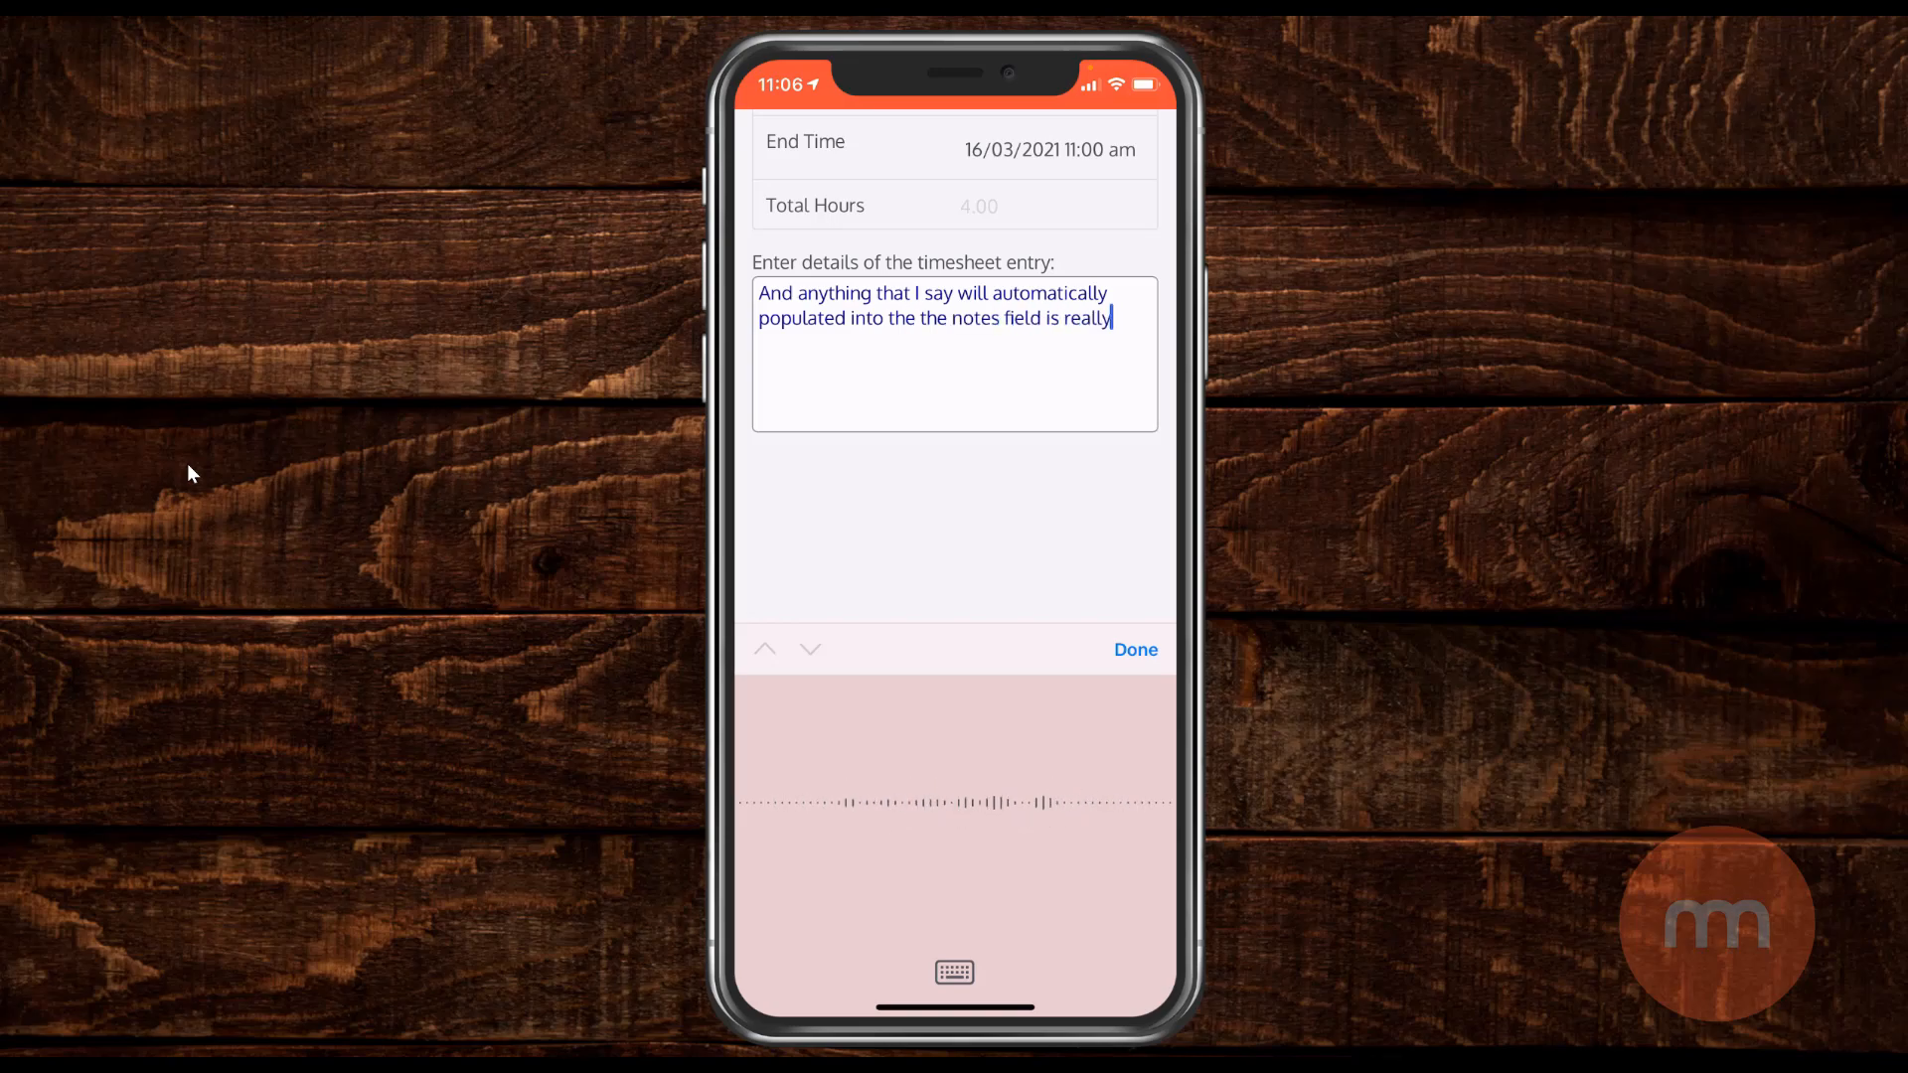
pyautogui.write("handy if you've got some extensive notes to make")
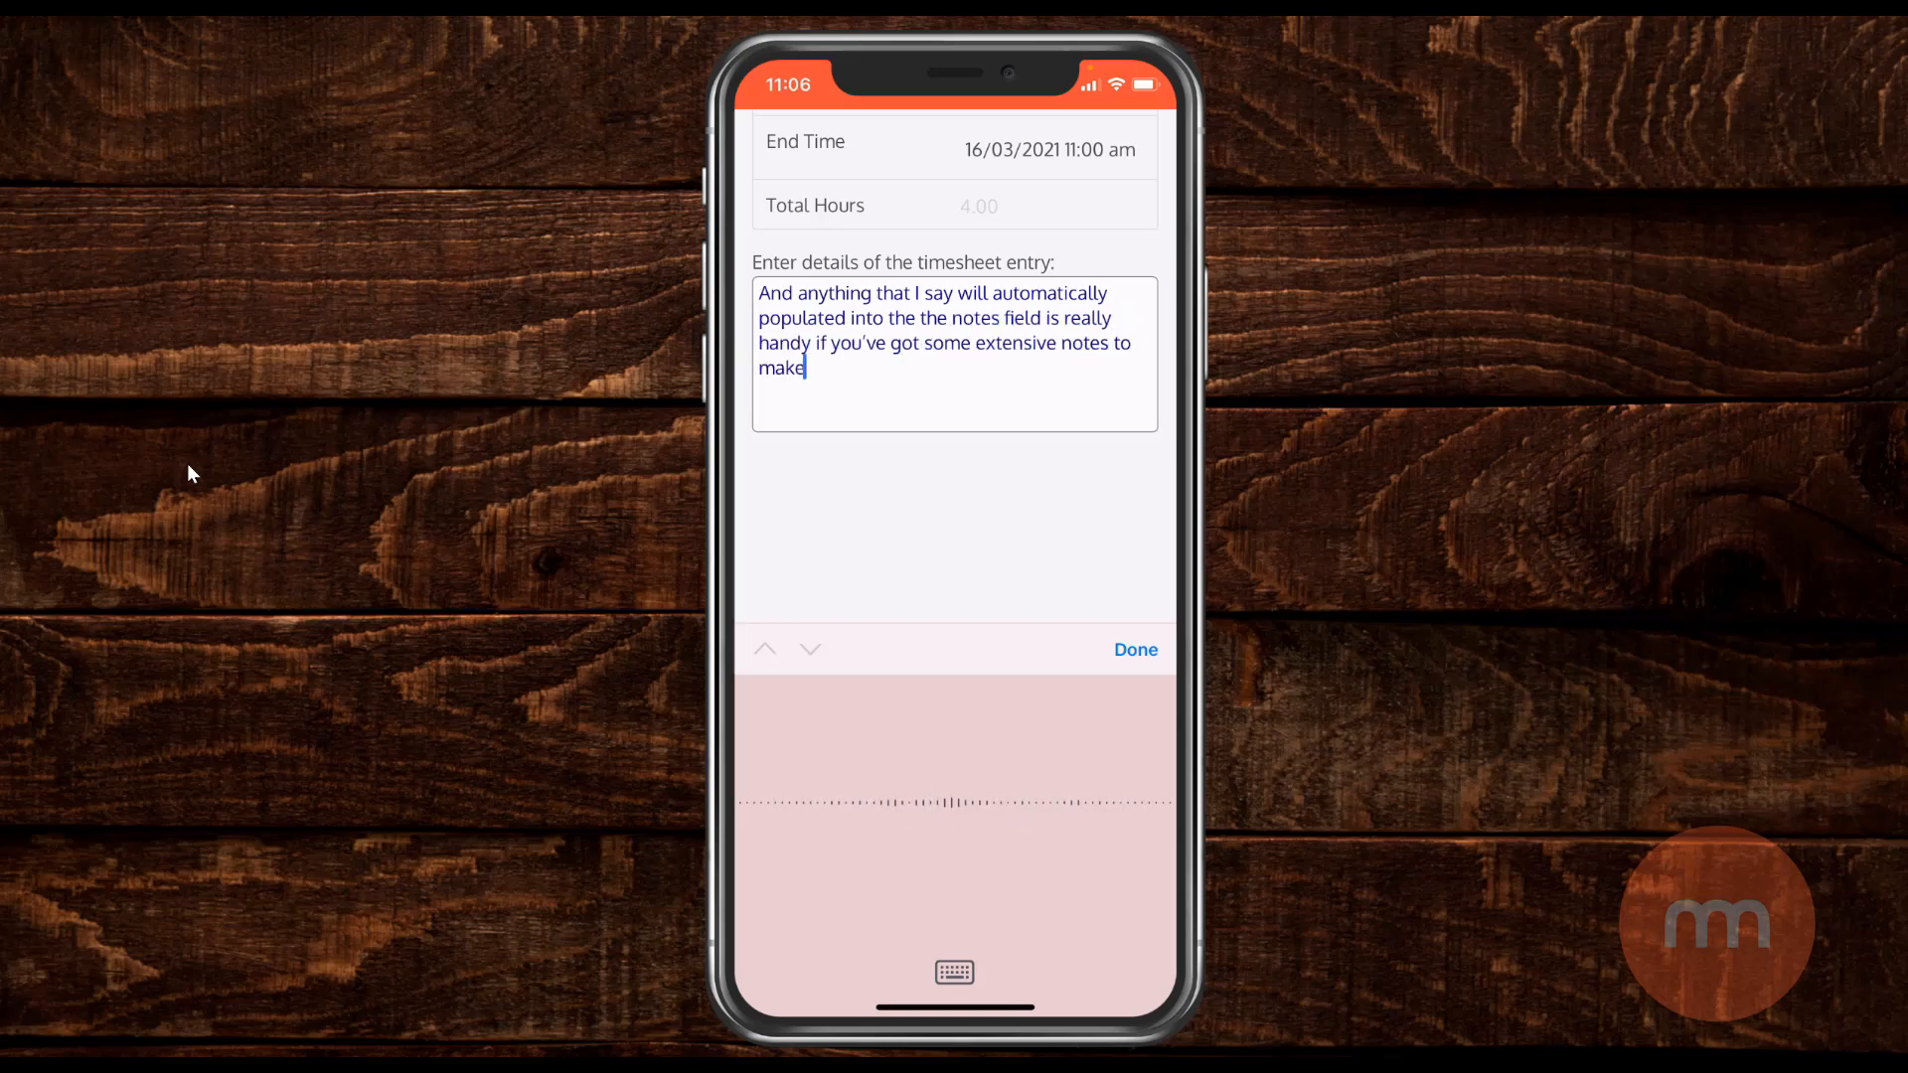
pyautogui.click(1135, 648)
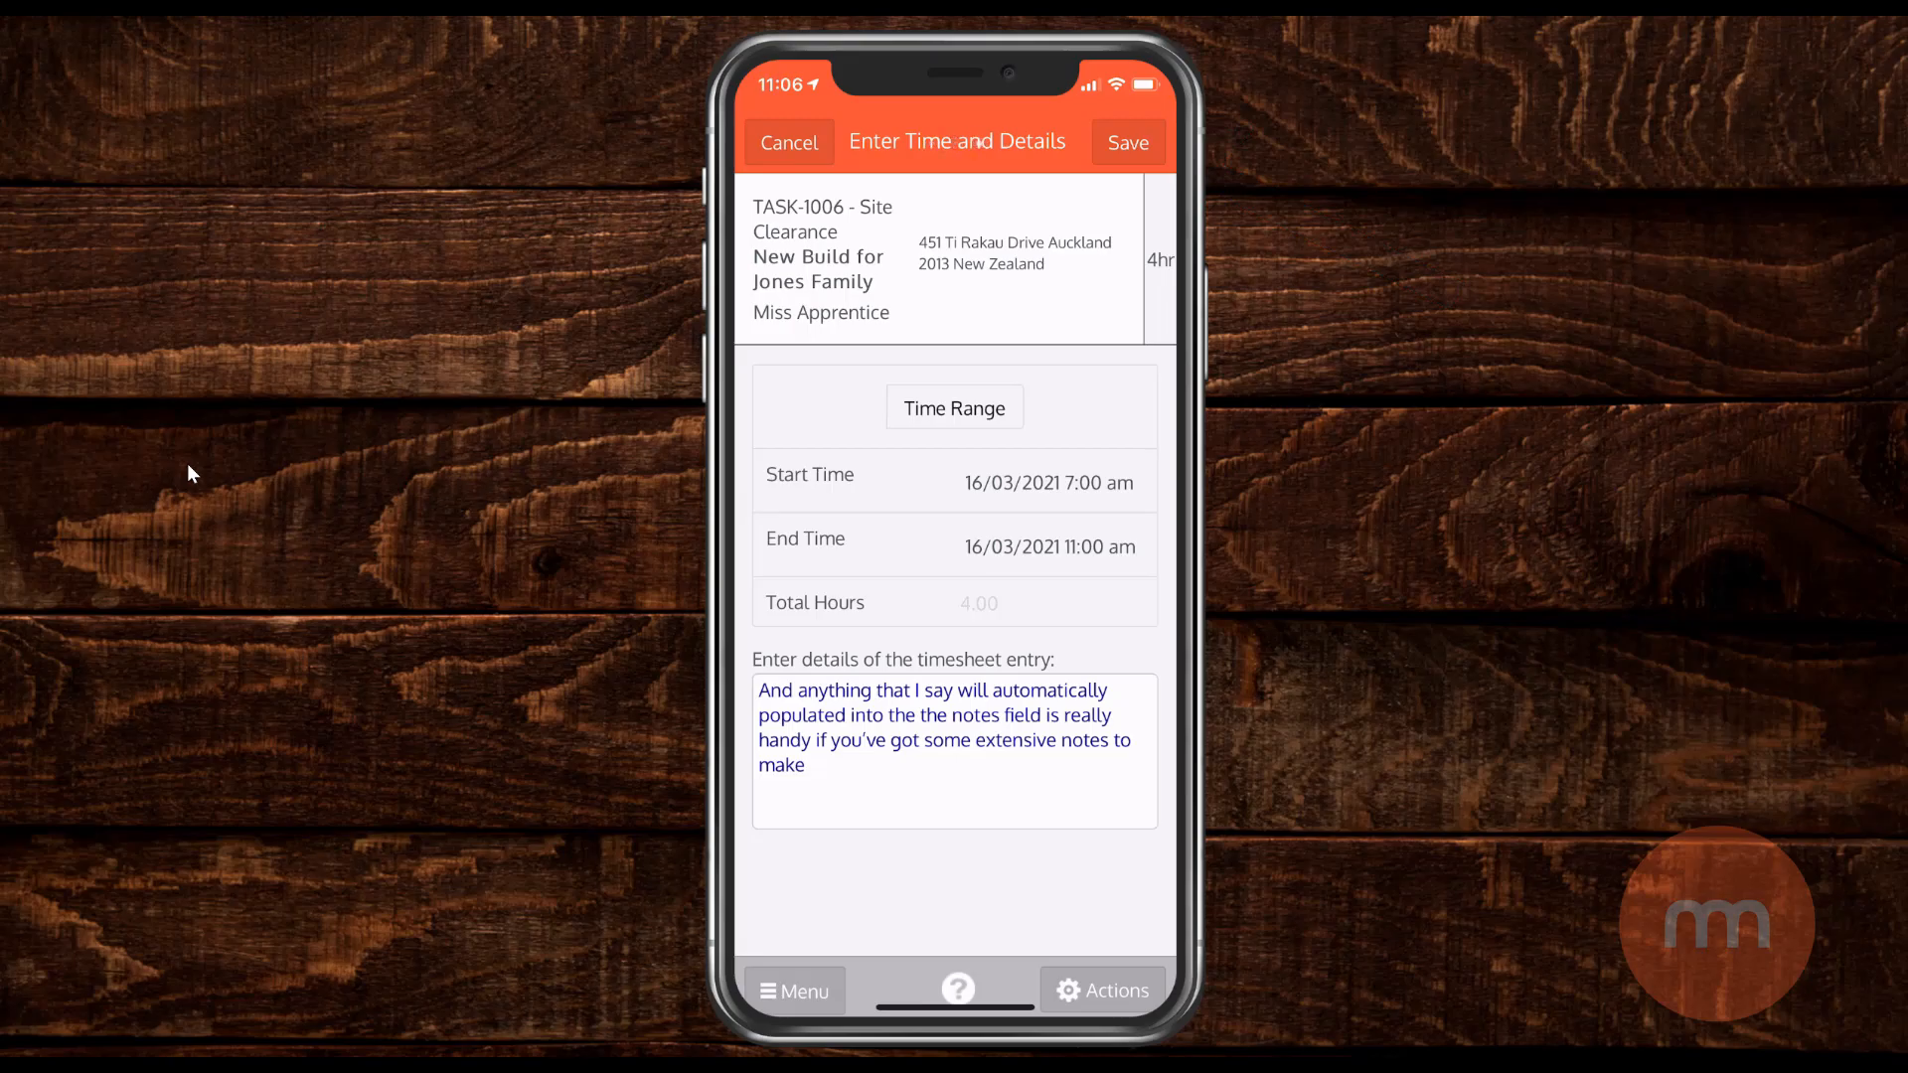
# Save the entry so Tuesday shows 4hr, then return to the main menu.
pyautogui.click(1127, 141)
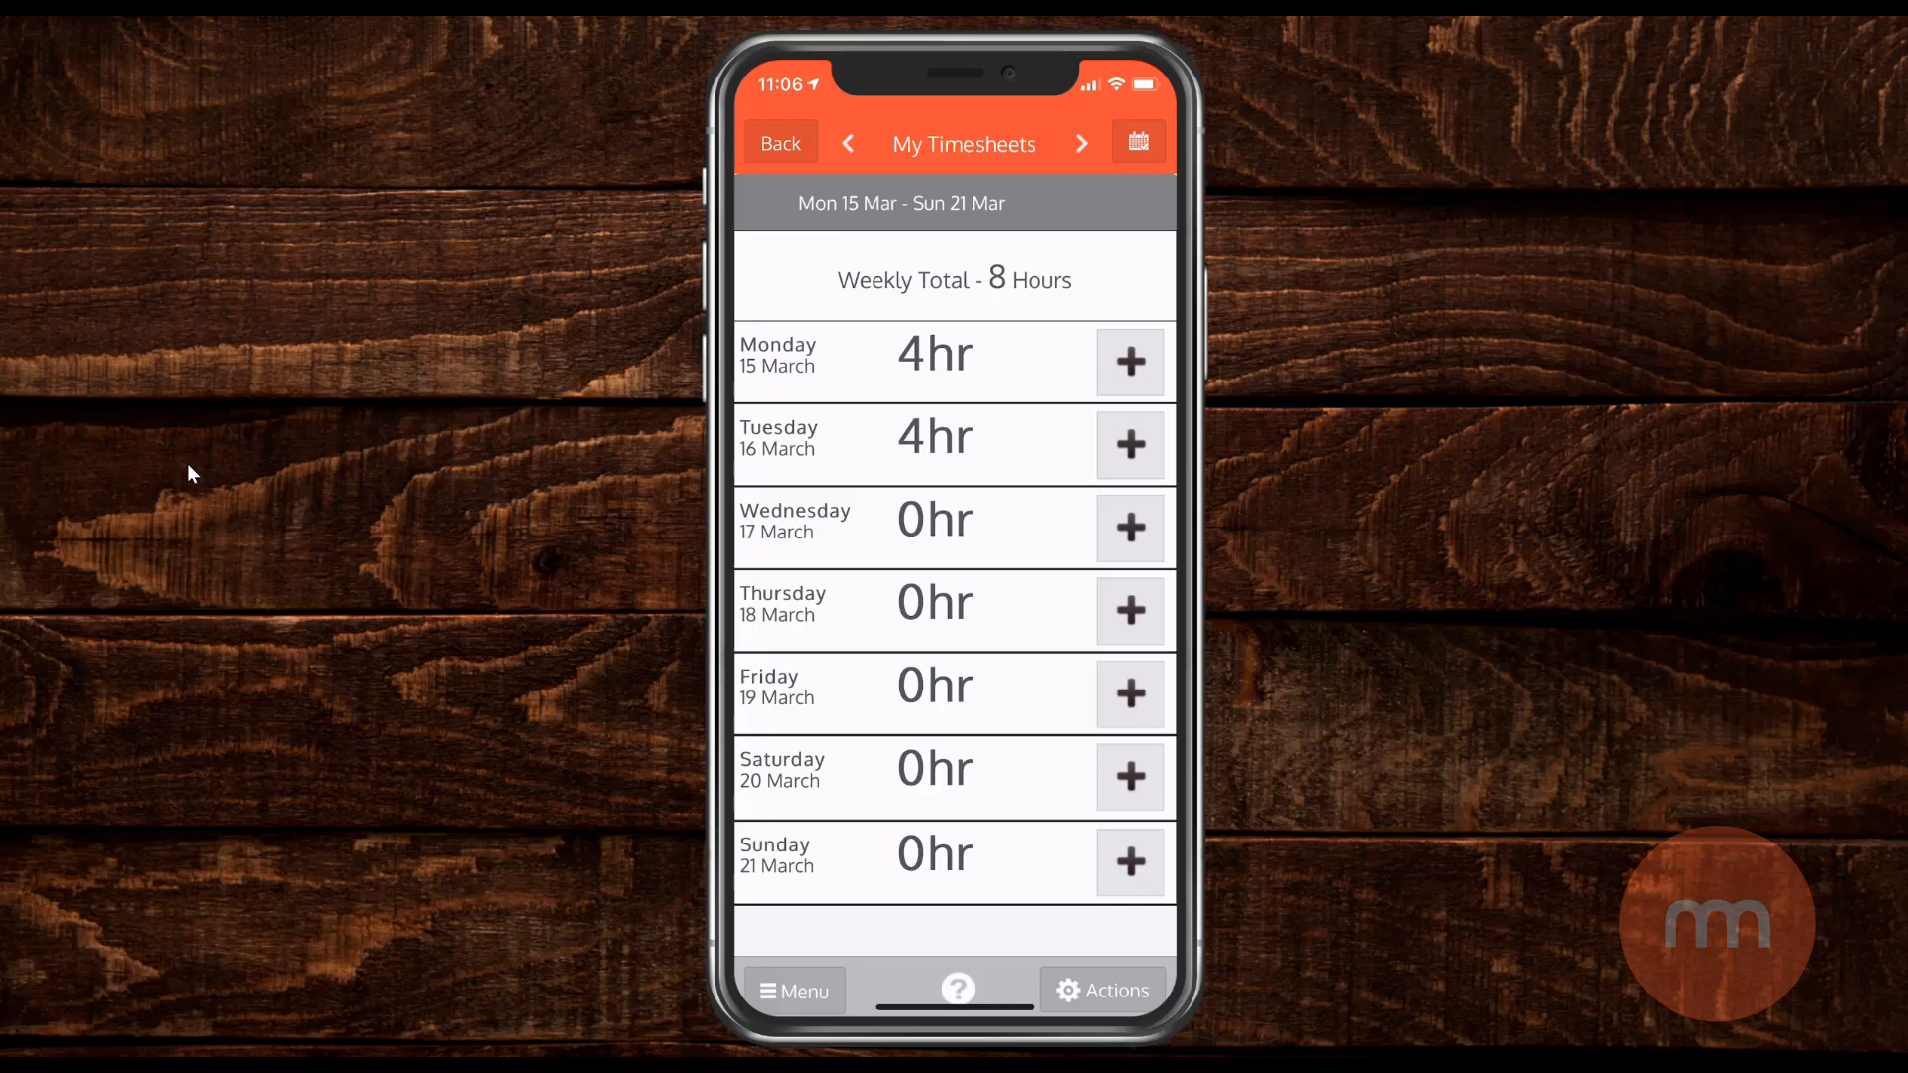
pyautogui.click(795, 990)
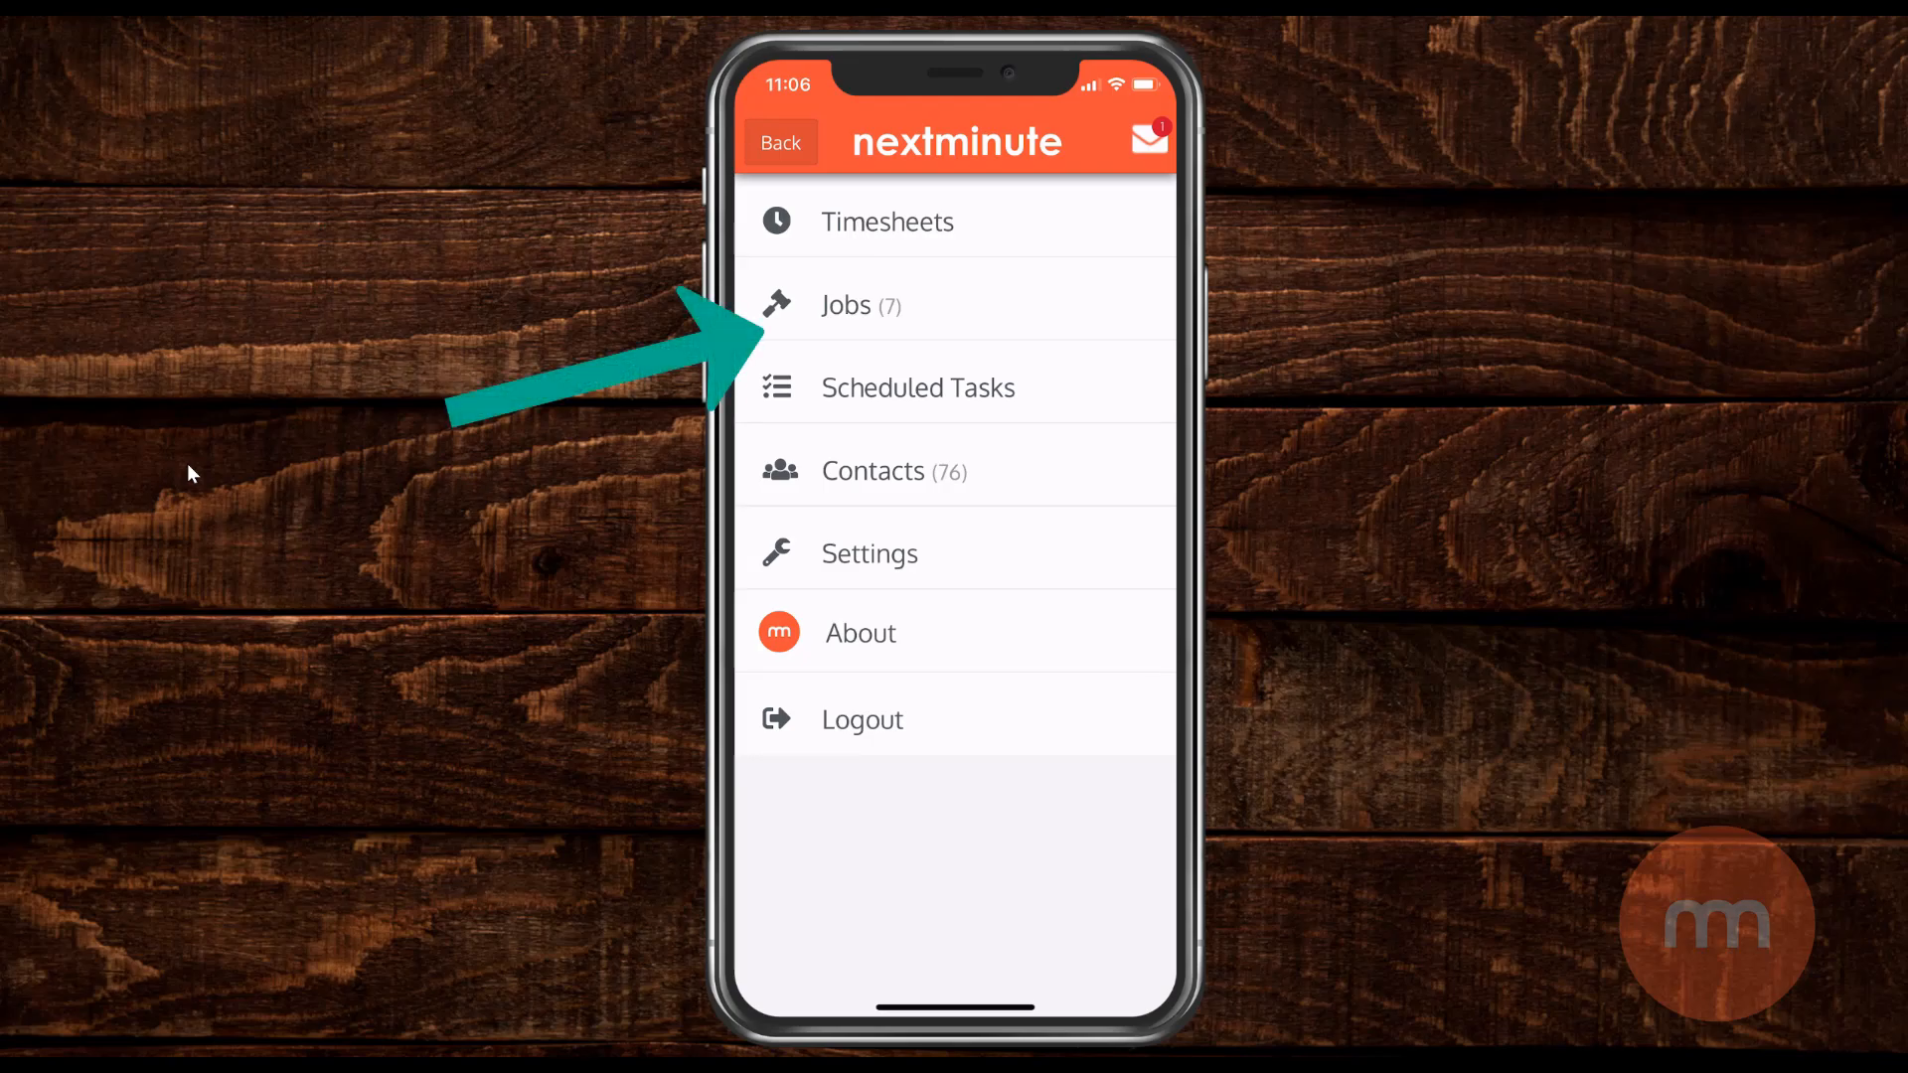
# From the Jobs list, view the details of JOB-1000 New Build for Jones Family.
pyautogui.click(847, 305)
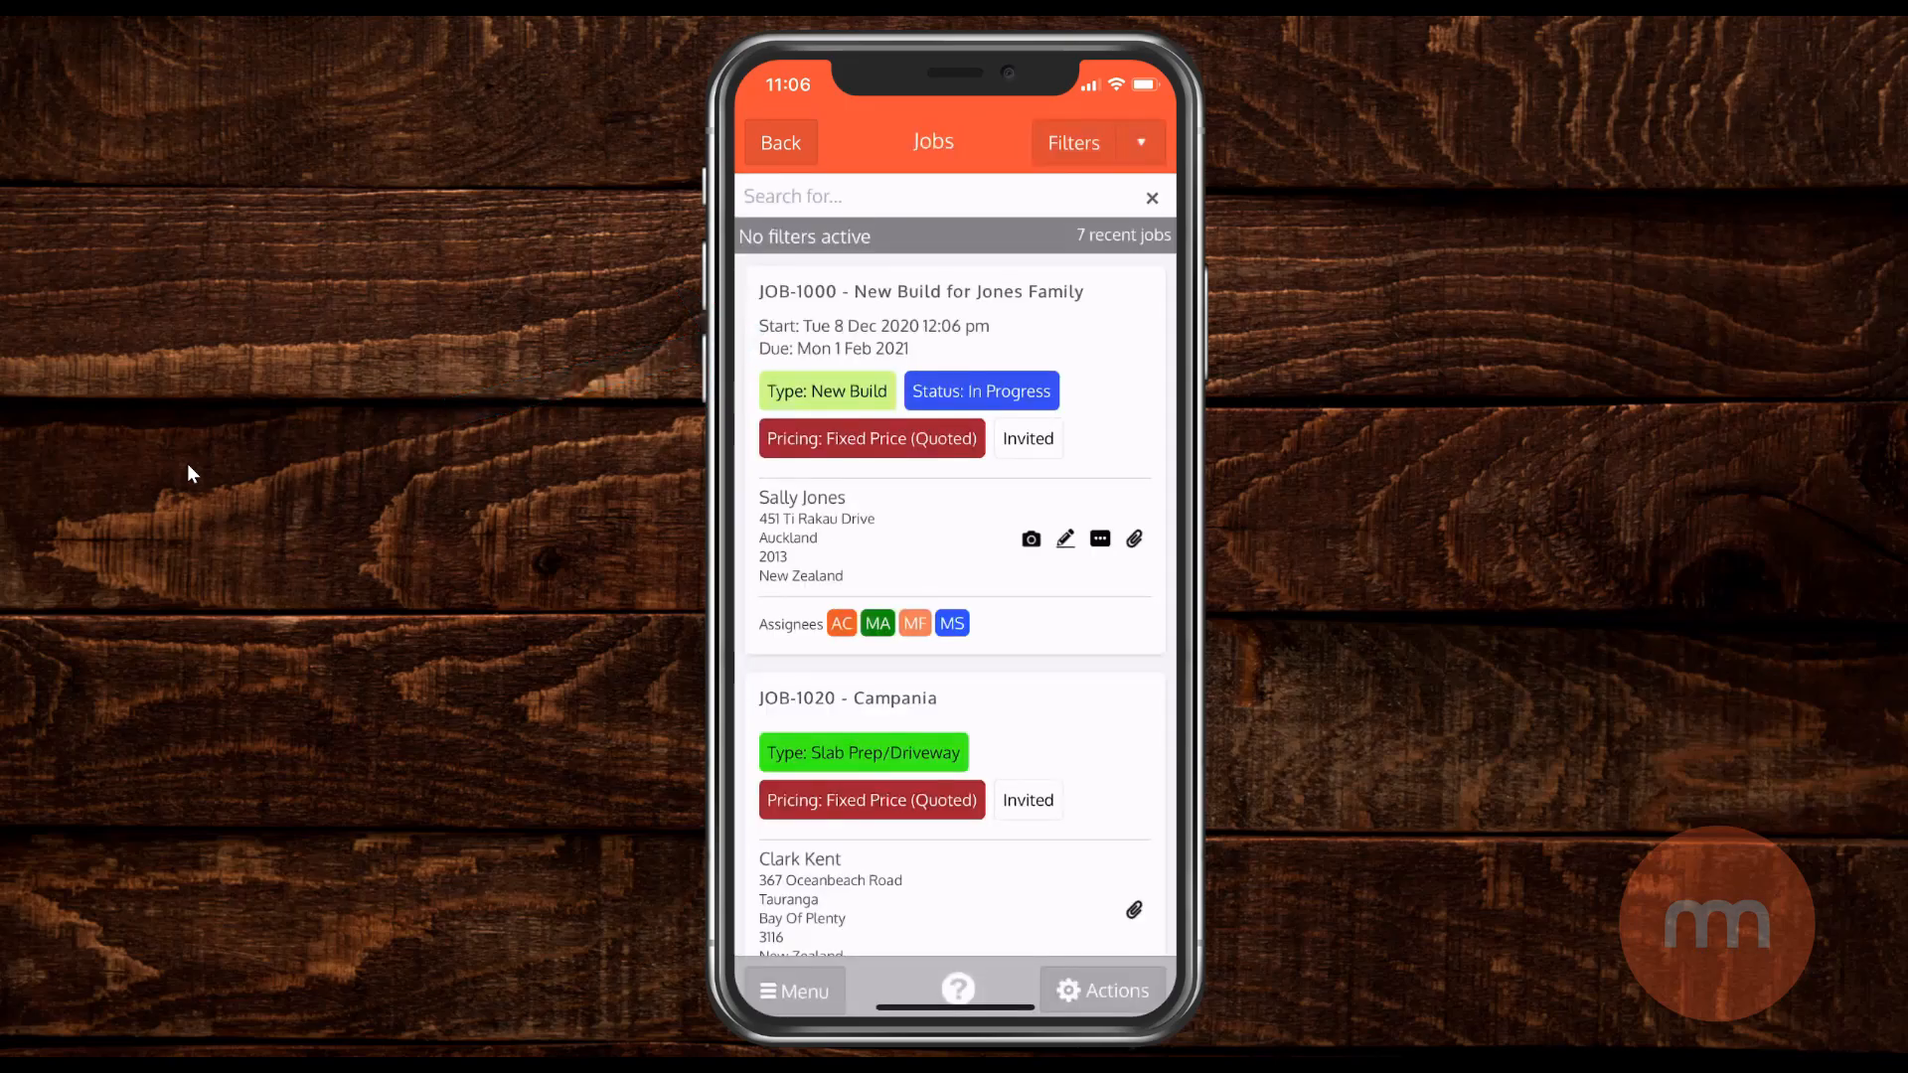
pyautogui.click(922, 291)
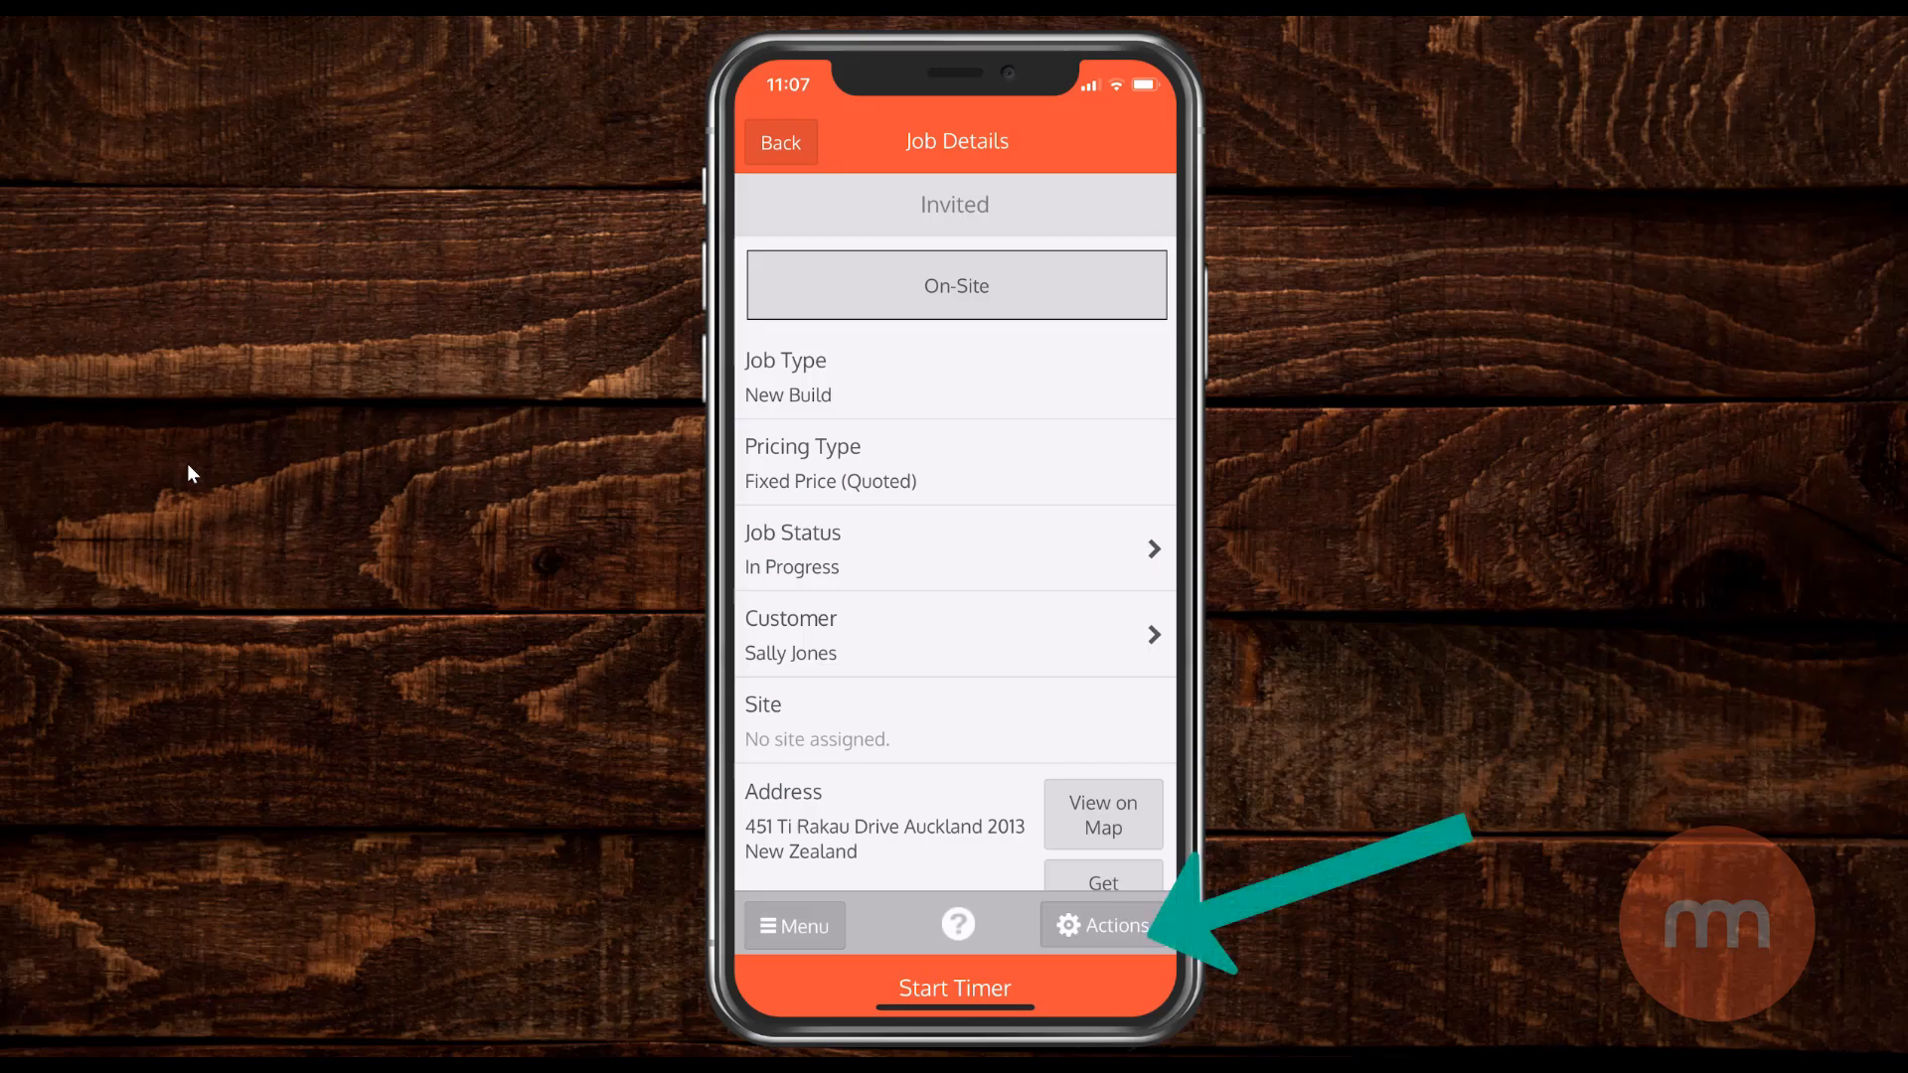
# Add a timesheet entry from JOB-1000's actions, listing its six tasks.
pyautogui.click(1105, 924)
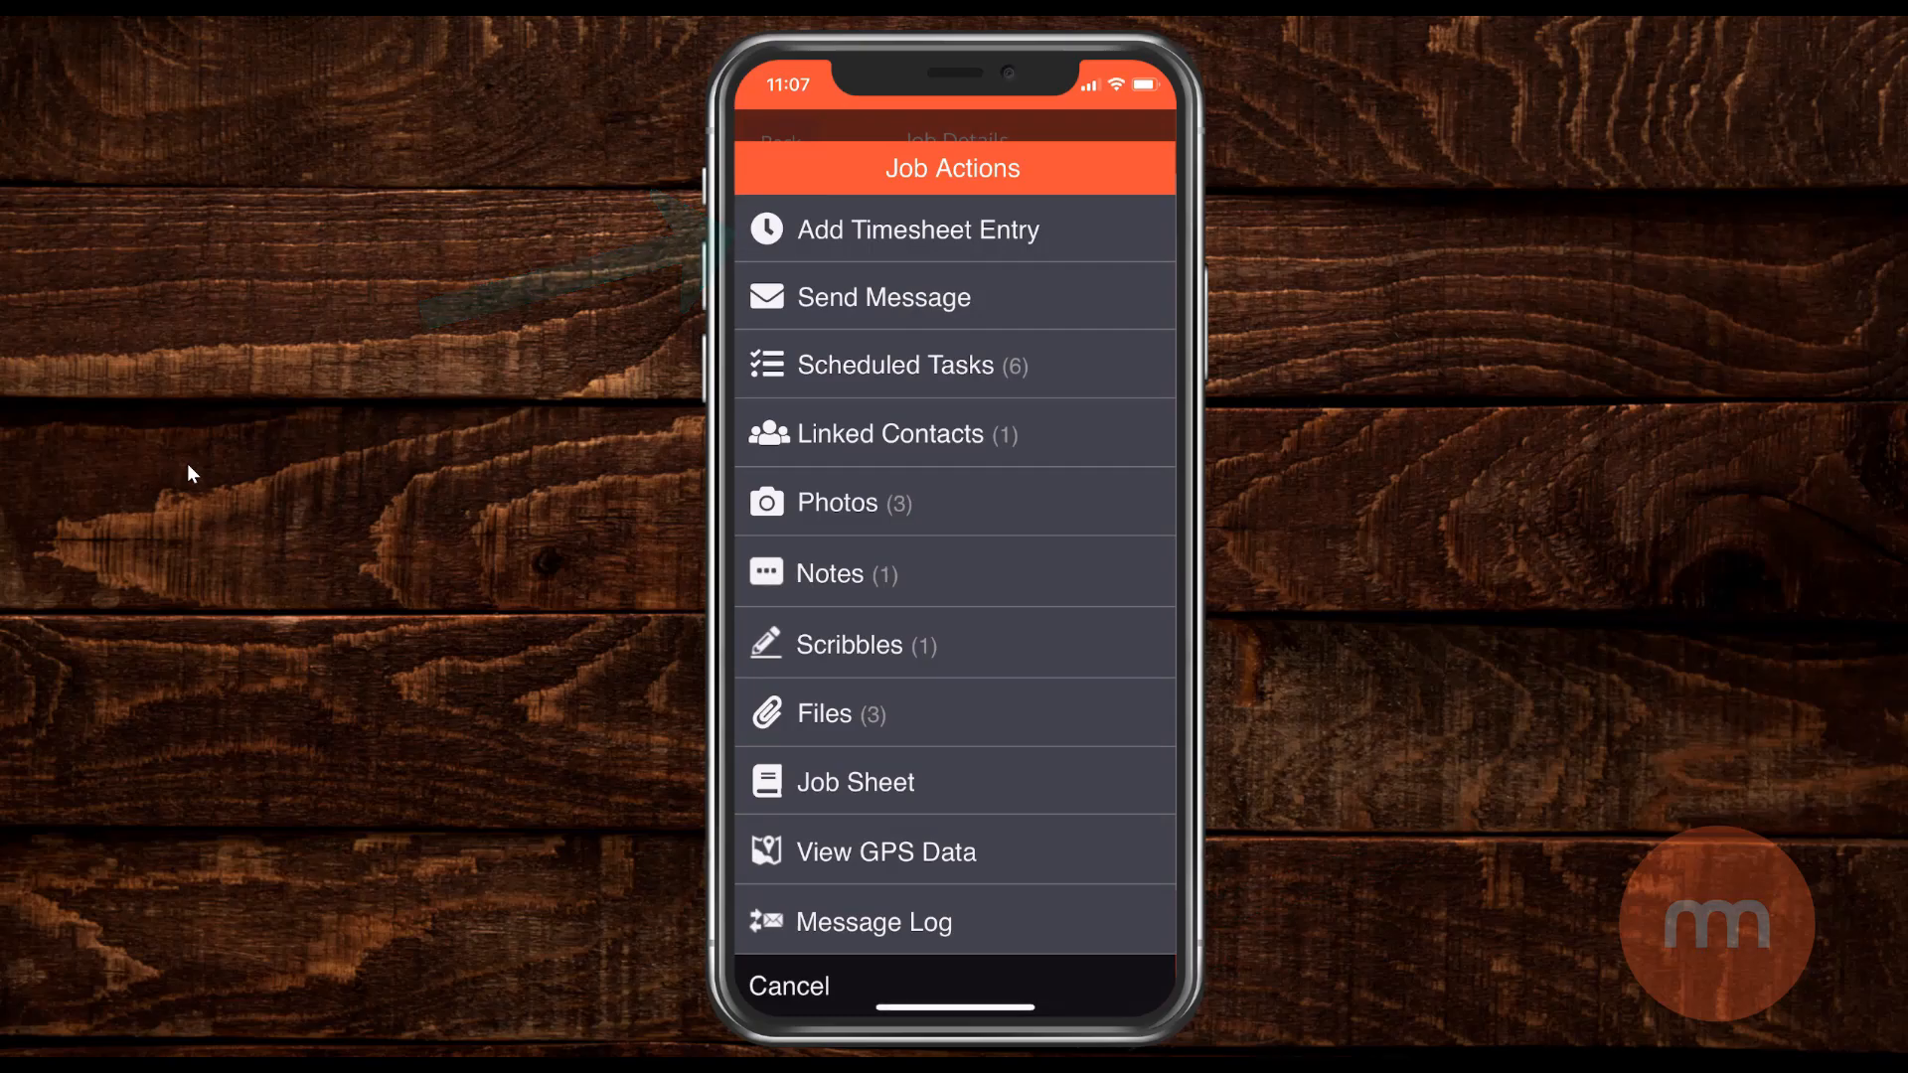
pyautogui.click(896, 366)
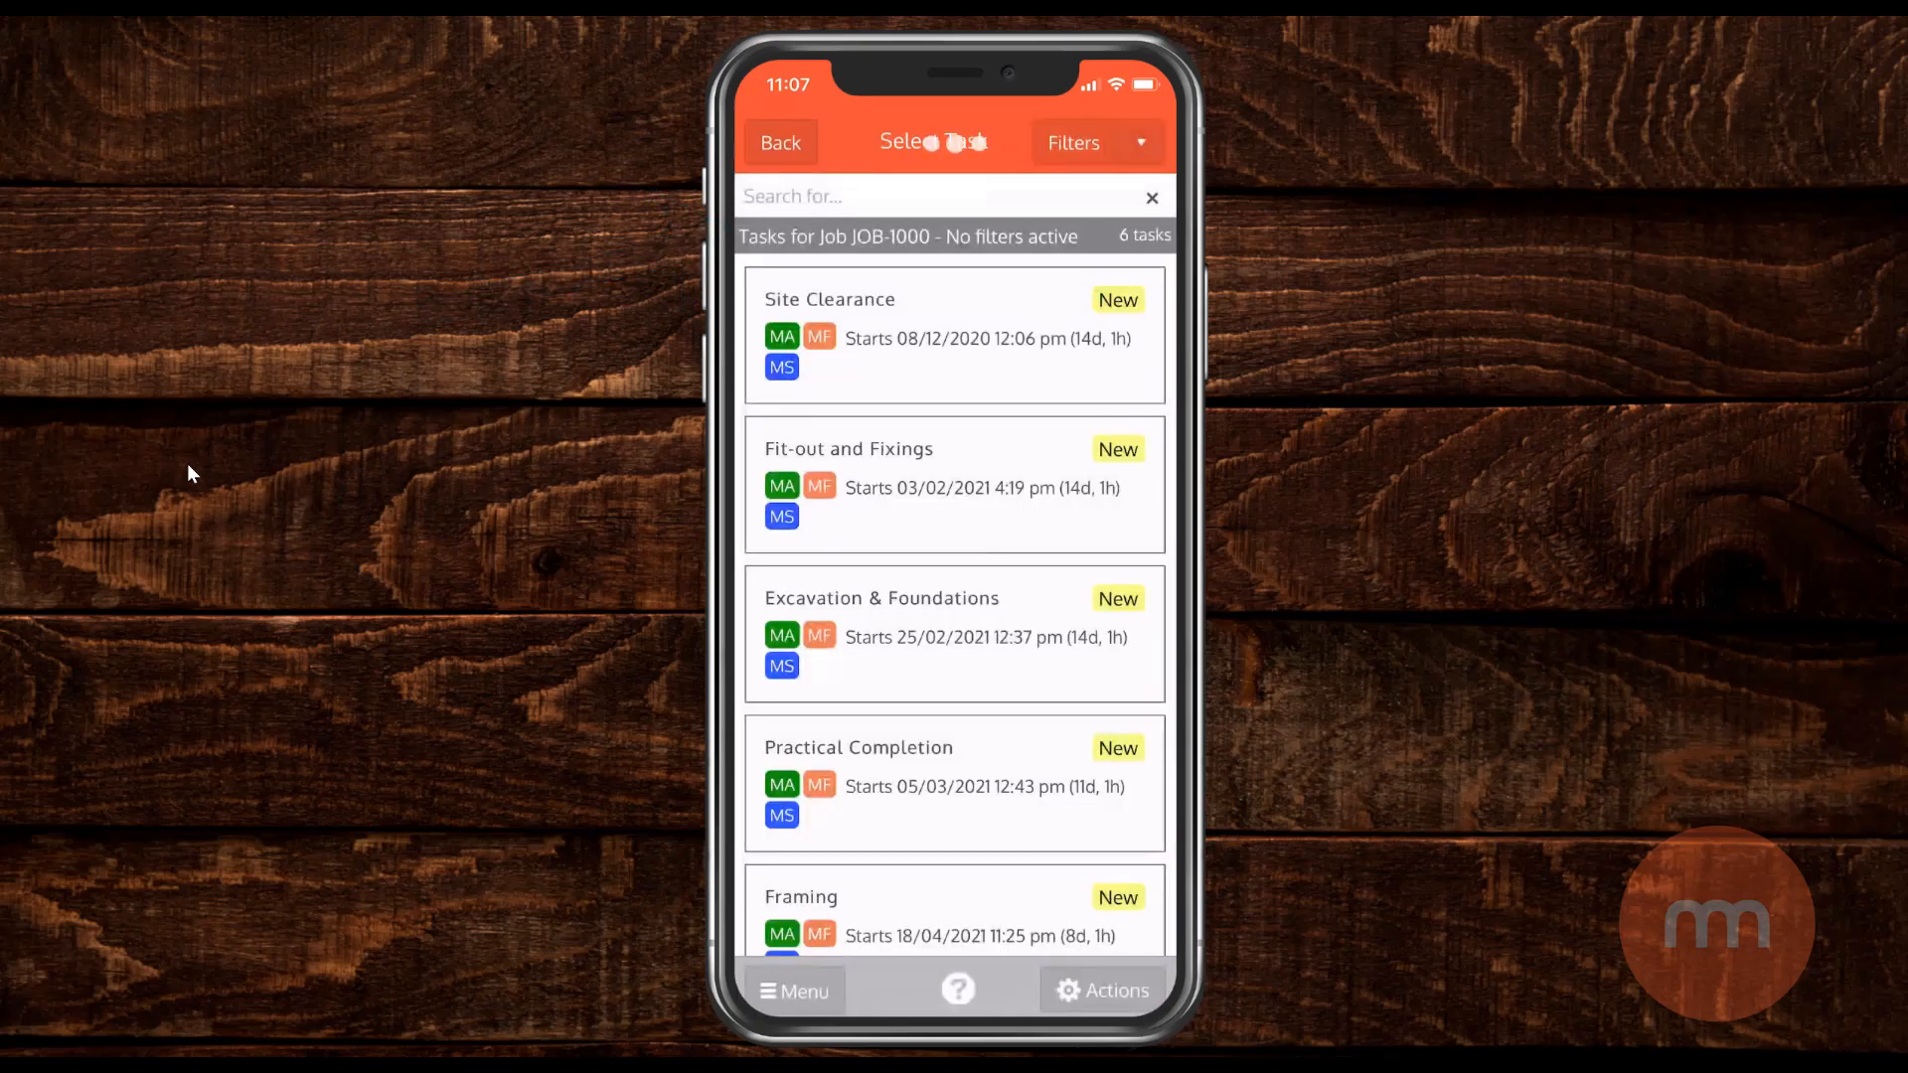